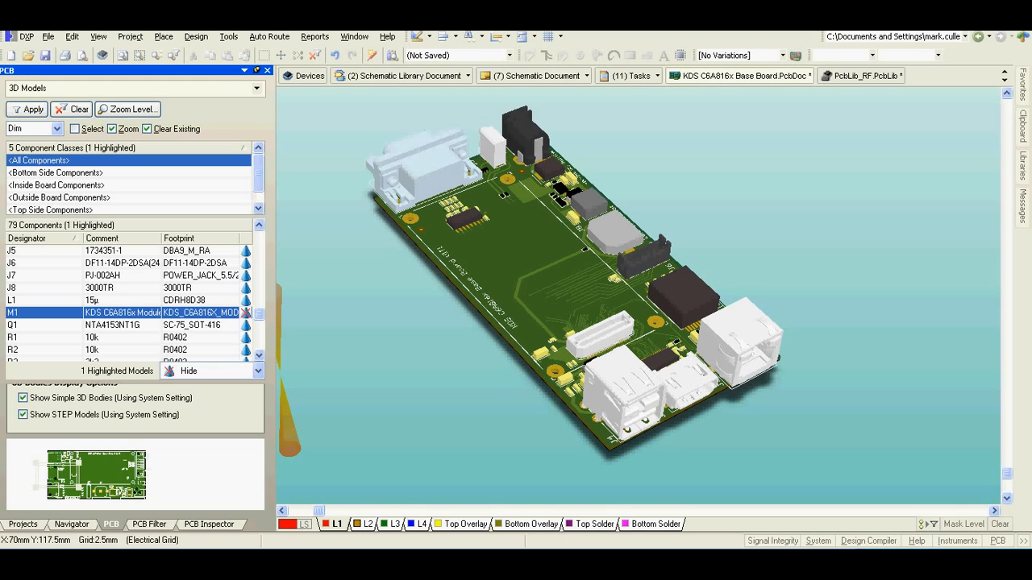
mouse_move(822, 219)
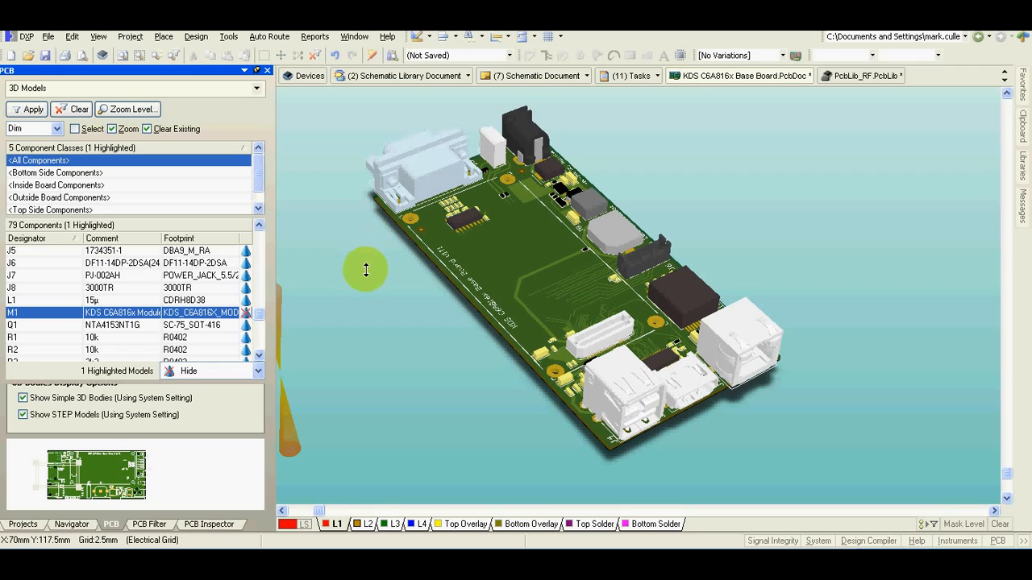
mouse_move(529, 165)
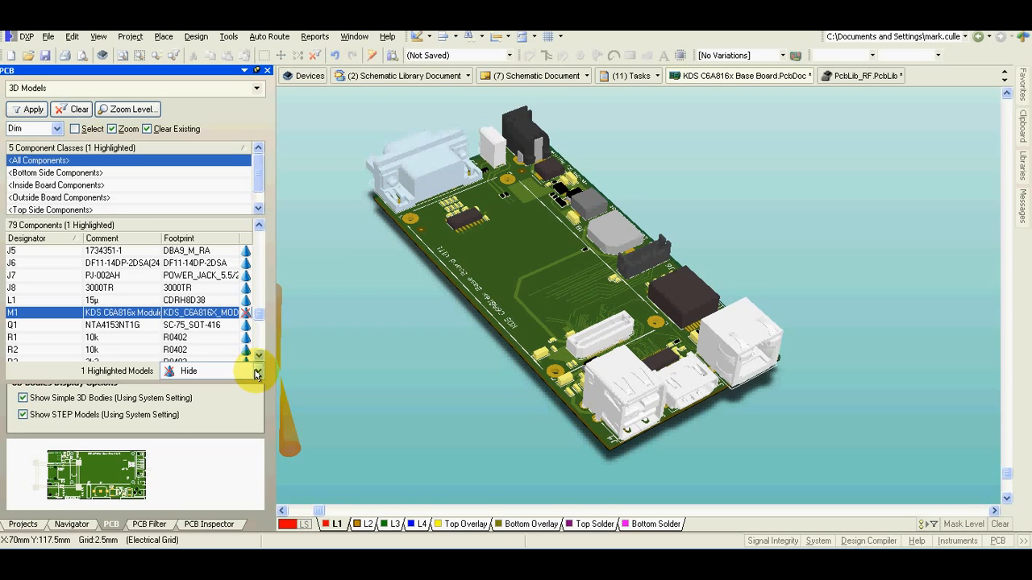
Step: Show the baseboard as a 2D layer layout around connectors J2 and J3
click(258, 371)
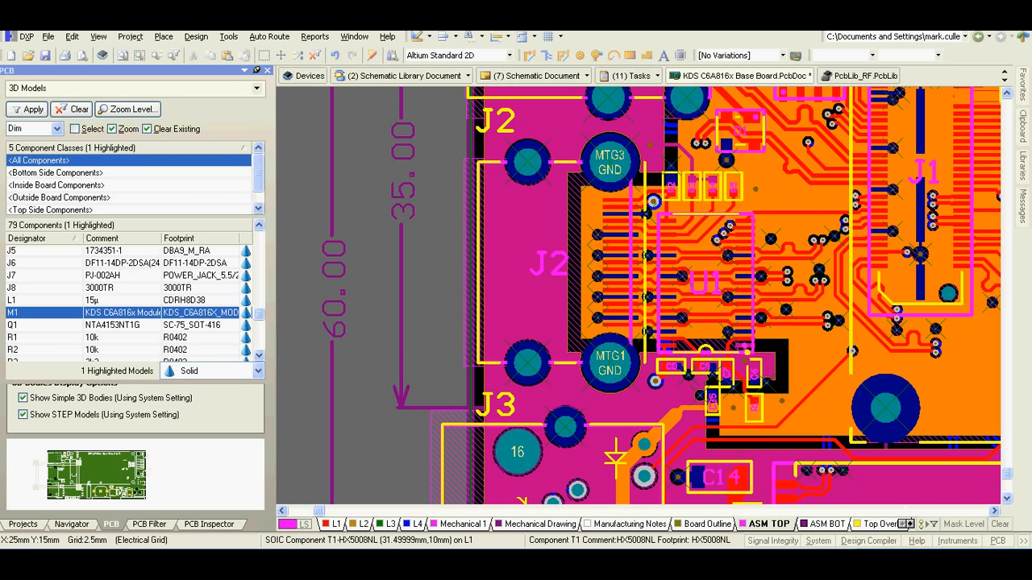
Step: Duplicate the RJ45LED footprint in the PCB library as RJ45LED - DUPLICATE
click(860, 76)
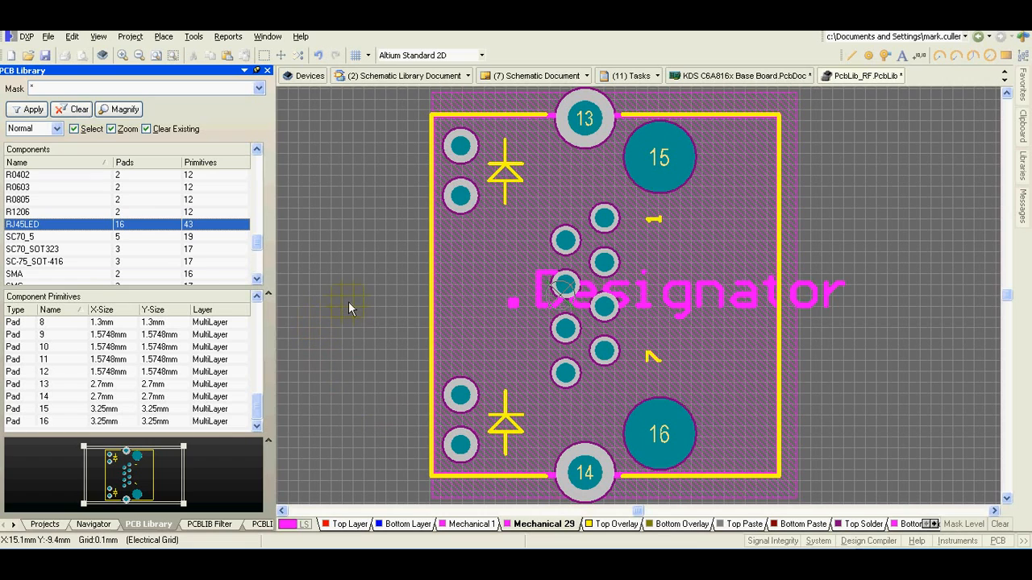
mouse_move(348, 308)
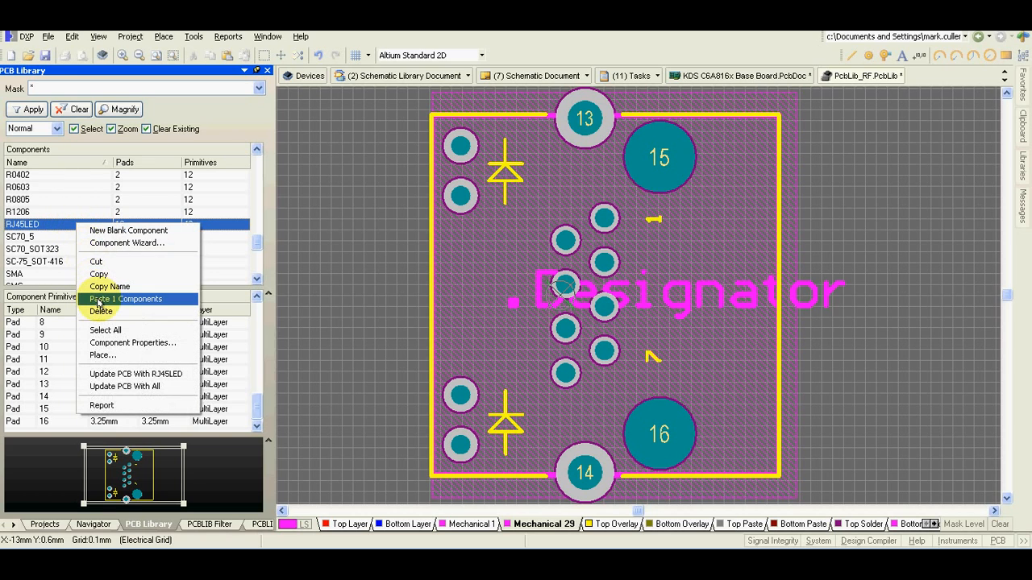
click(126, 298)
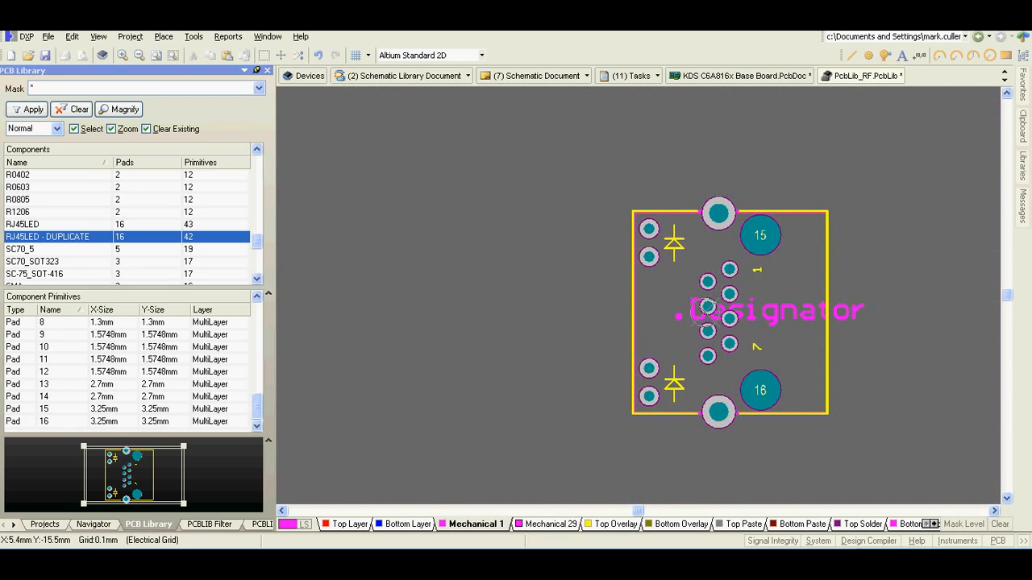
mouse_move(484, 339)
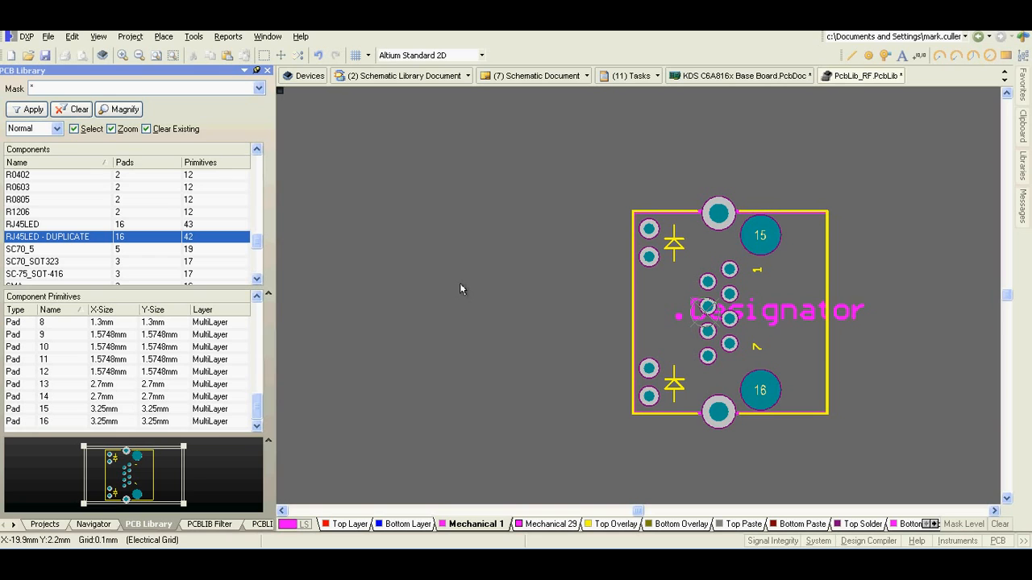
Step: Start placing a 3D body on the footprint and inspect its colour chooser
click(162, 35)
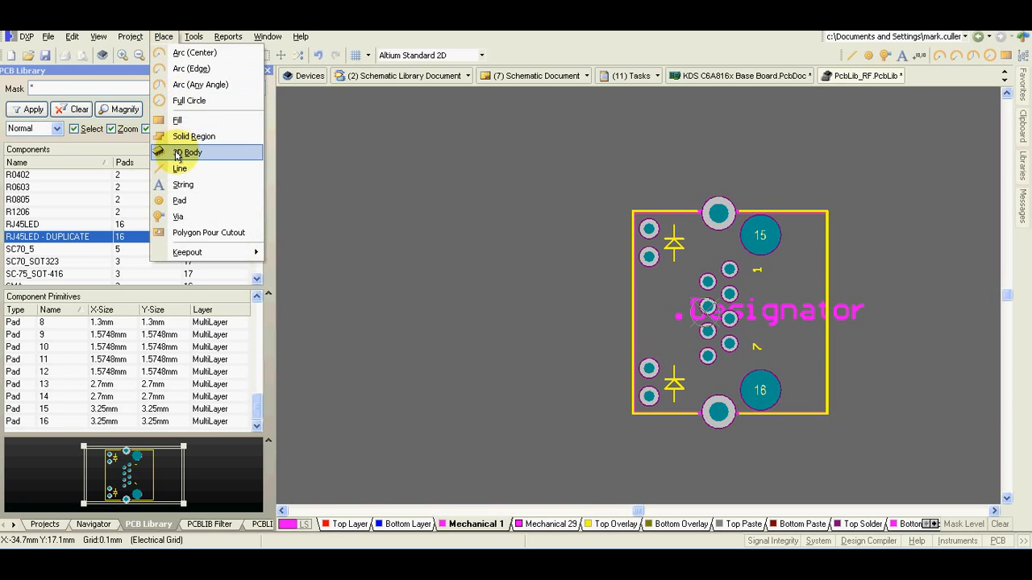
click(187, 151)
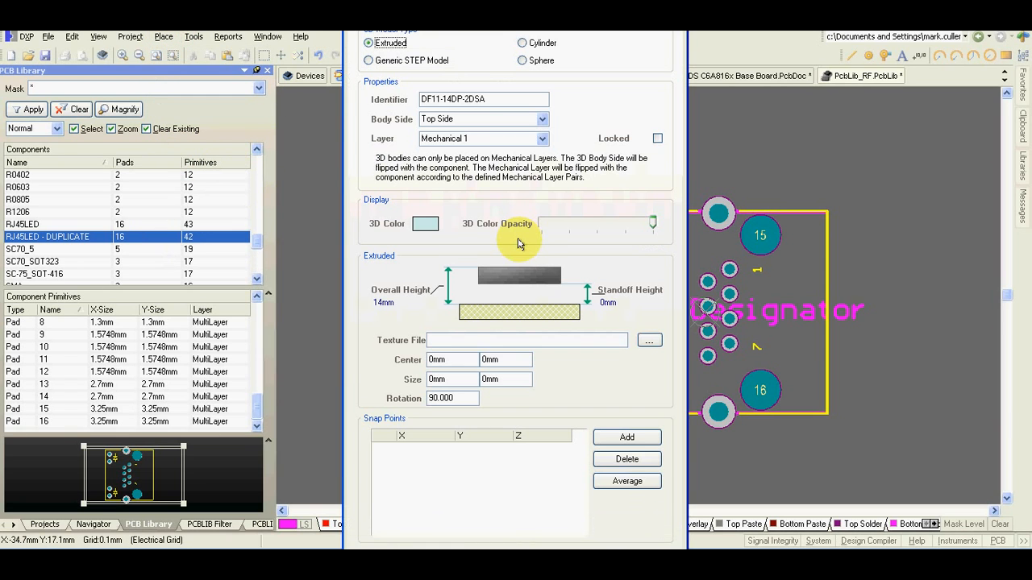
click(425, 222)
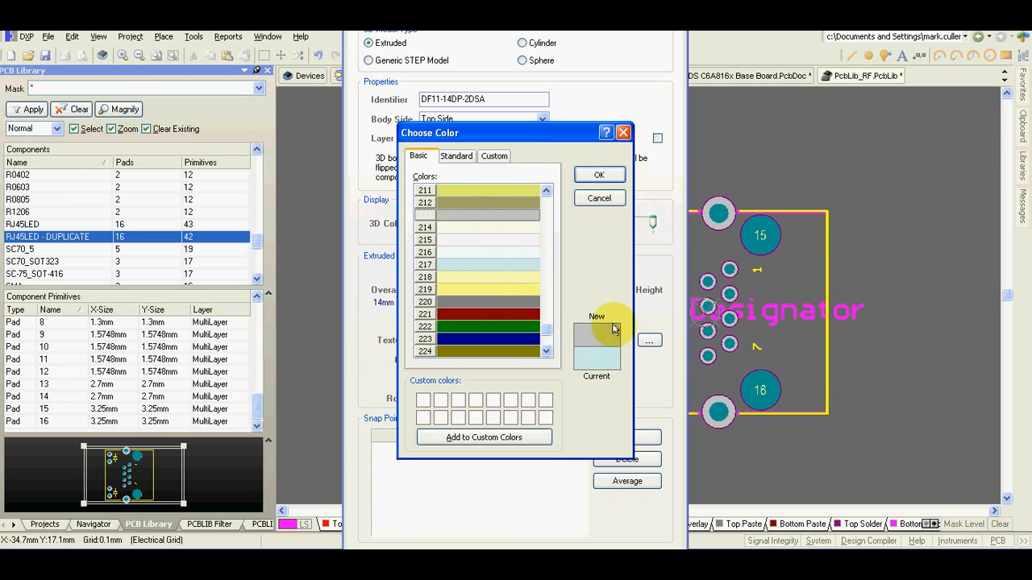
click(600, 175)
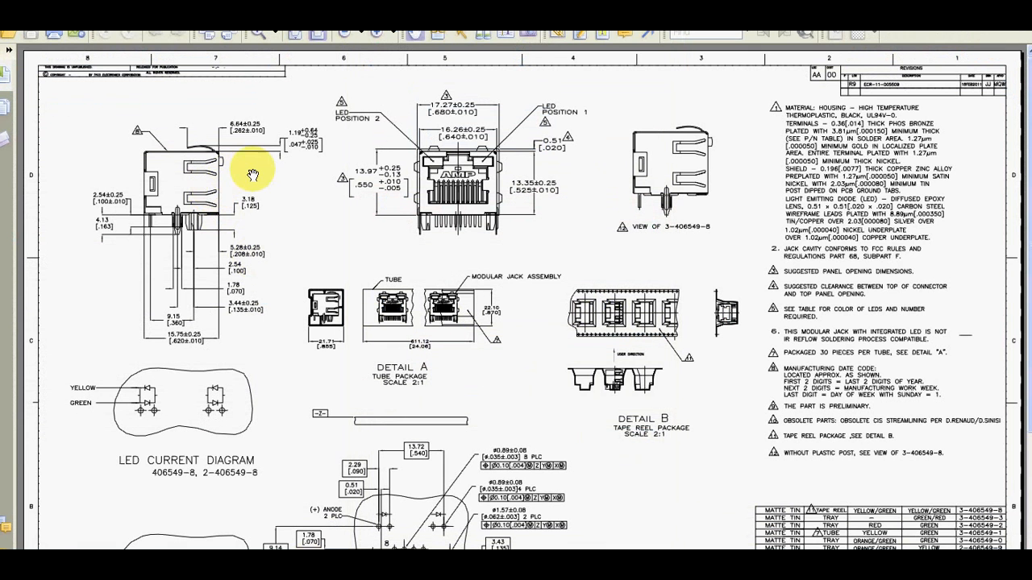
mouse_move(373, 166)
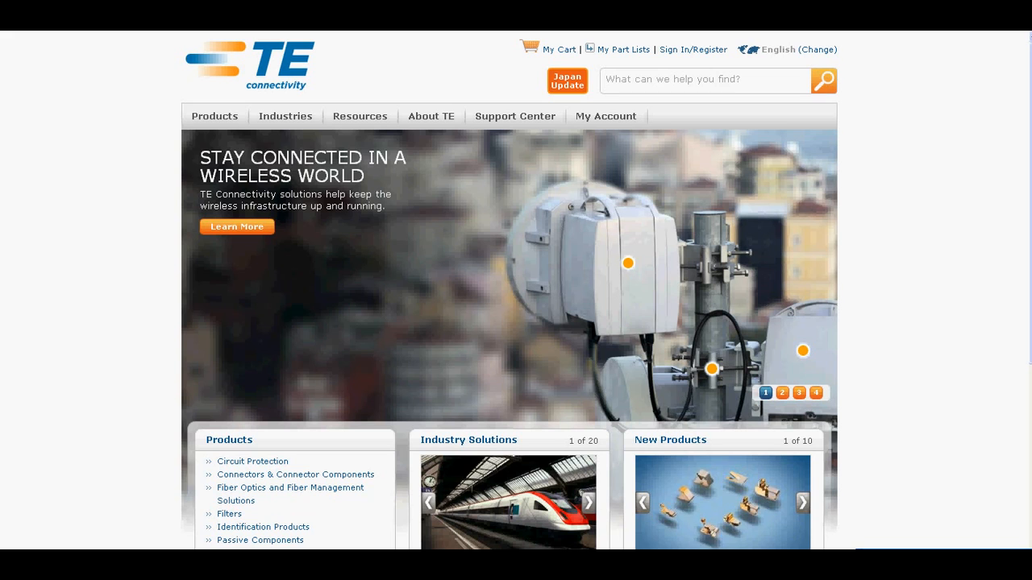
Step: Search the TE site for 2-406 and scroll to the STEP 3D model download
click(701, 80)
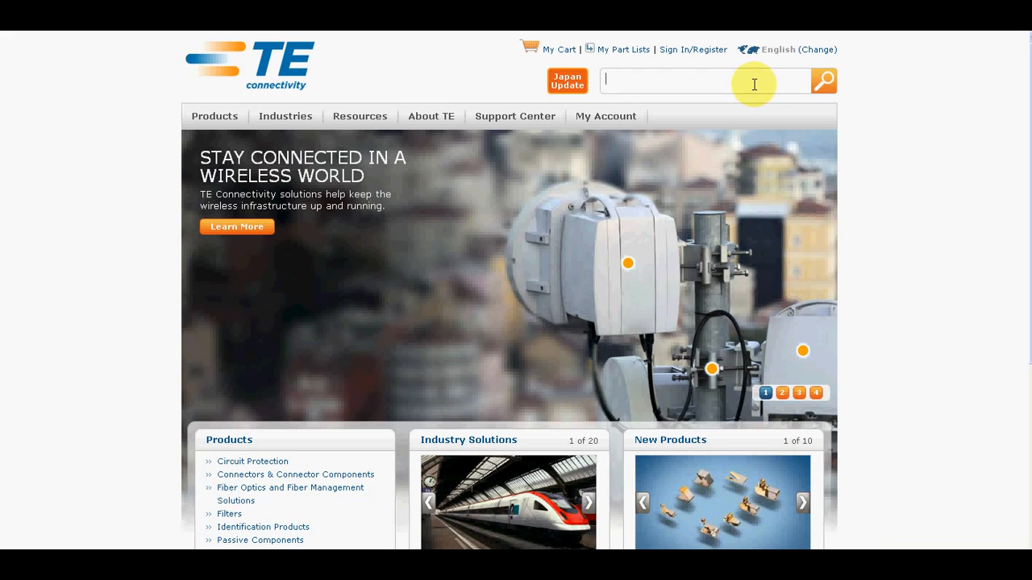
text(2)
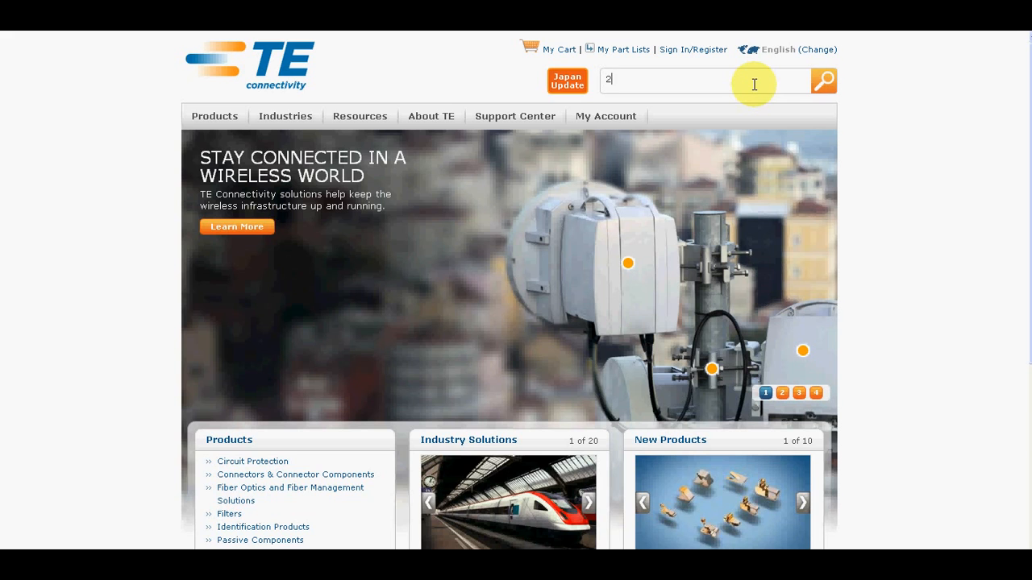
text(-406)
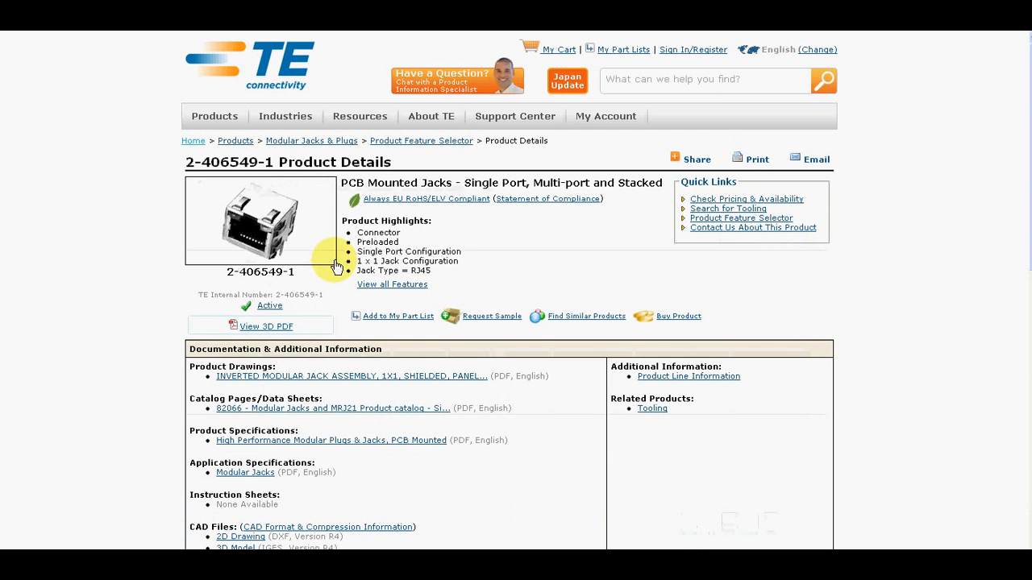
scroll(down, 3)
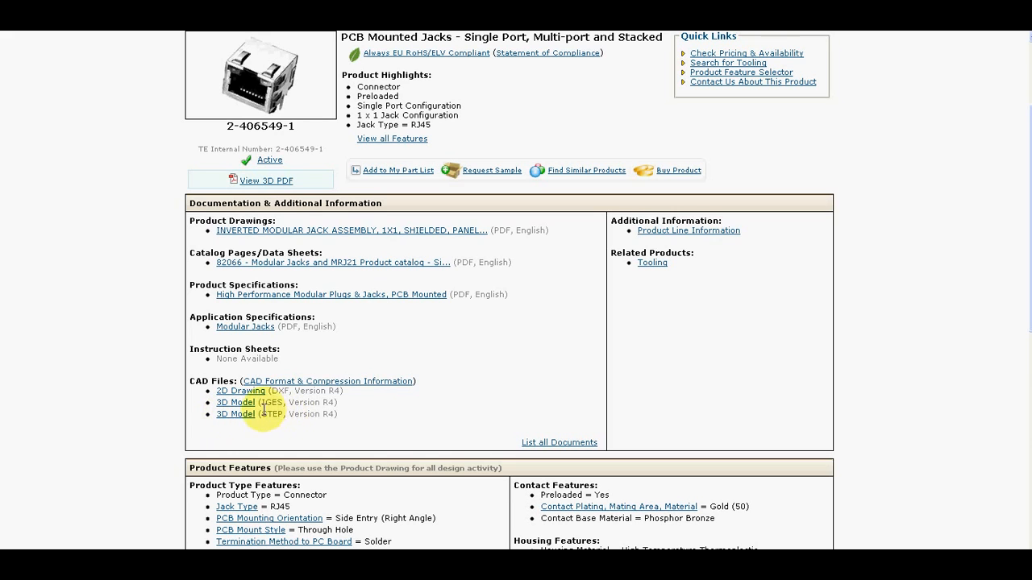
mouse_move(280, 416)
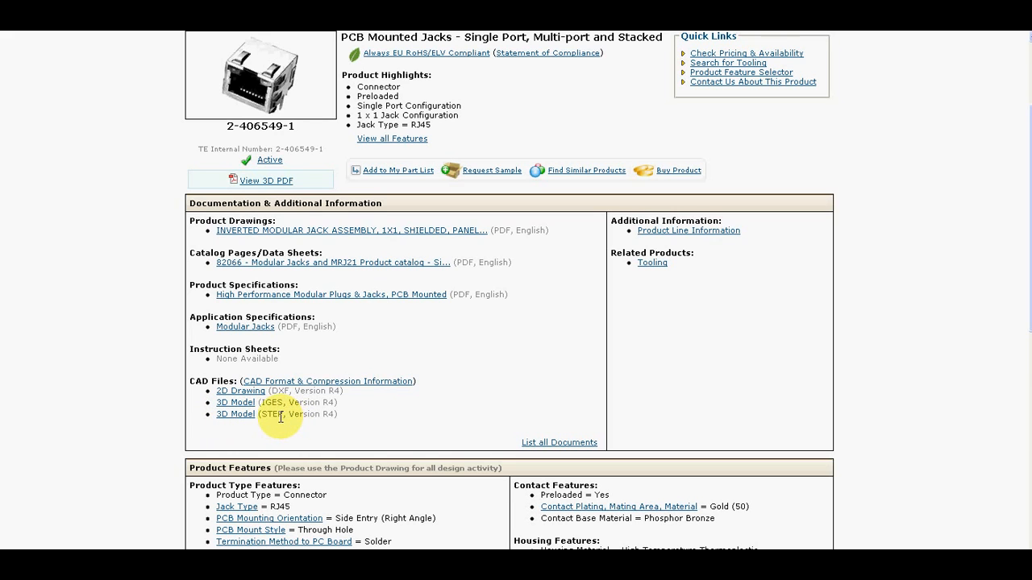
mouse_move(236, 413)
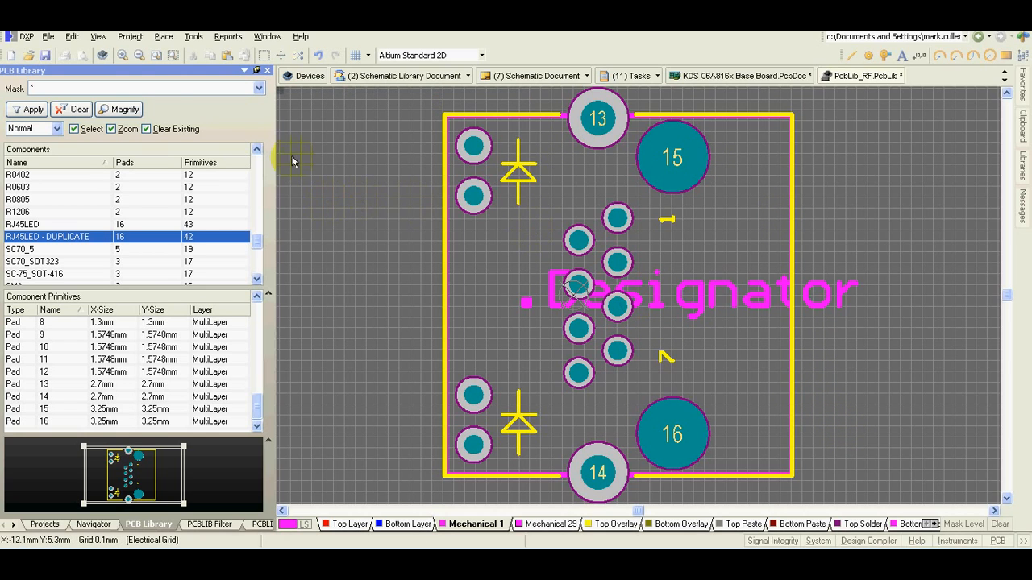
Step: Embed c-2-406549-1-r4-3d.stp as a generic STEP 3D body on the duplicate footprint
click(162, 36)
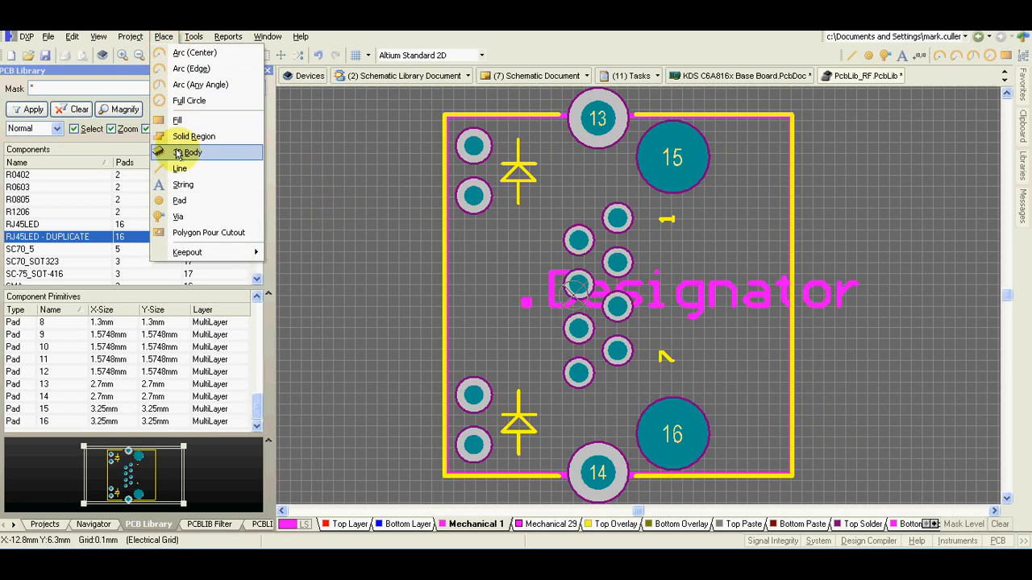
click(187, 152)
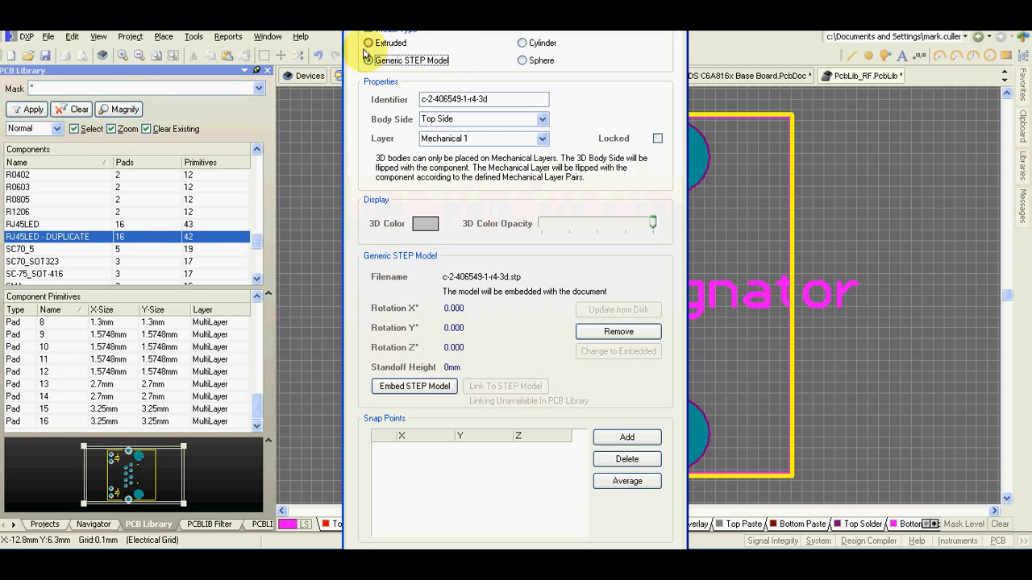
click(368, 61)
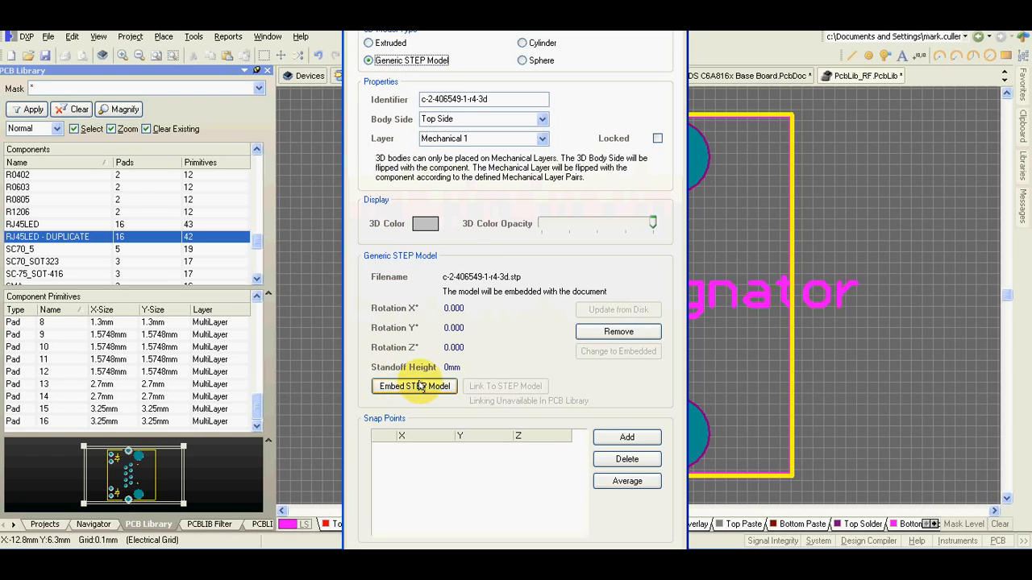
click(414, 387)
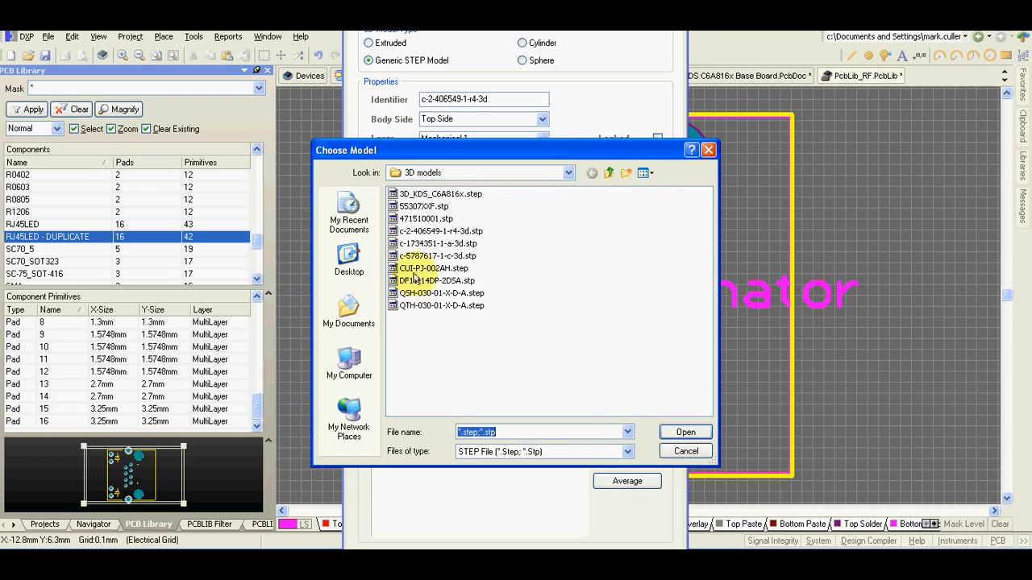
click(439, 244)
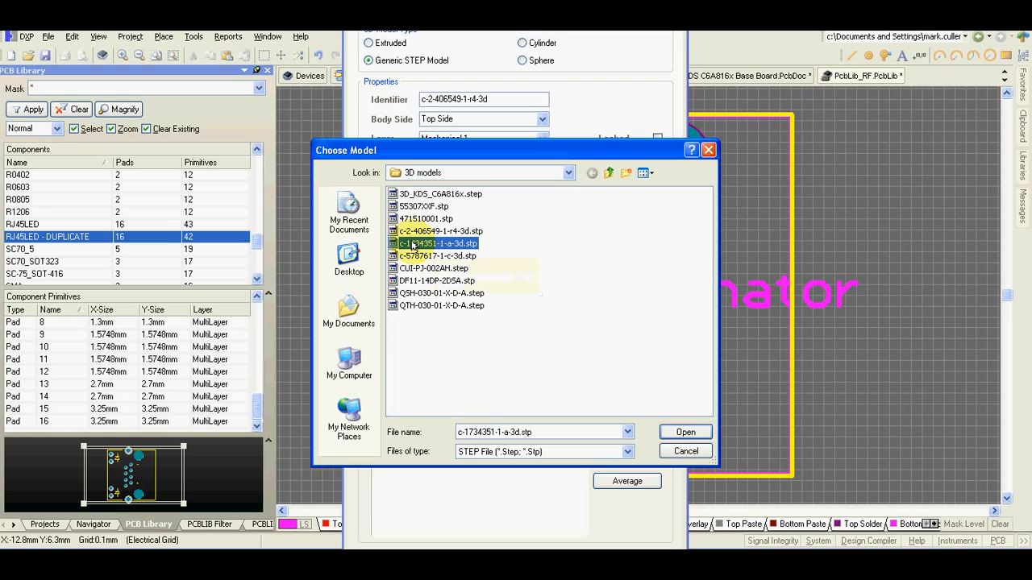
click(442, 232)
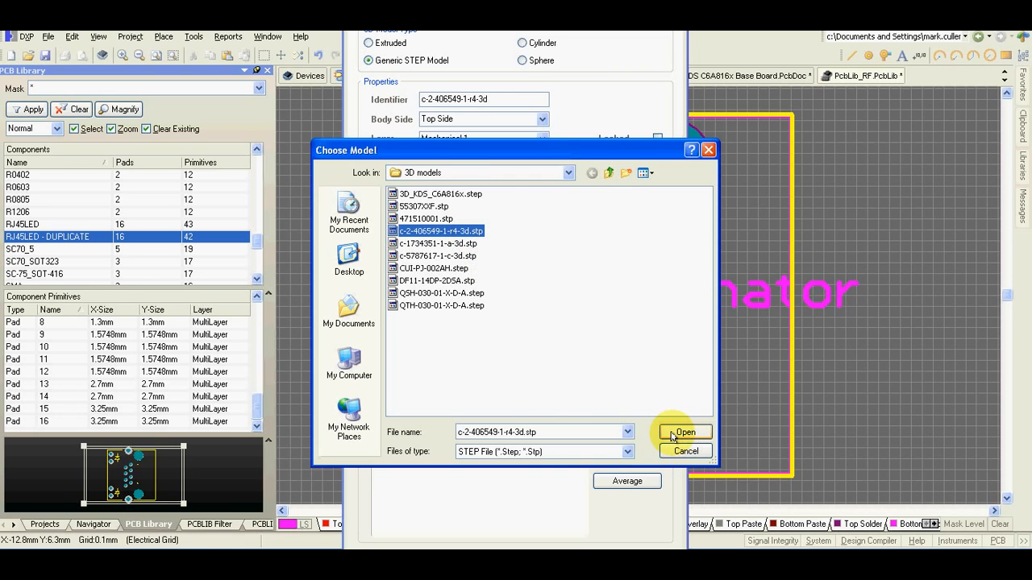
click(683, 432)
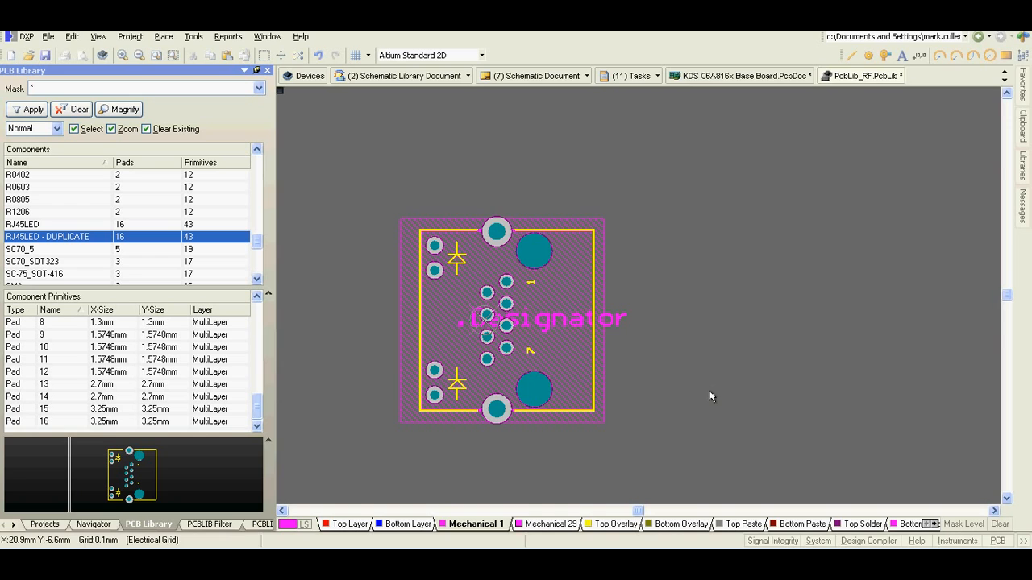
key(3)
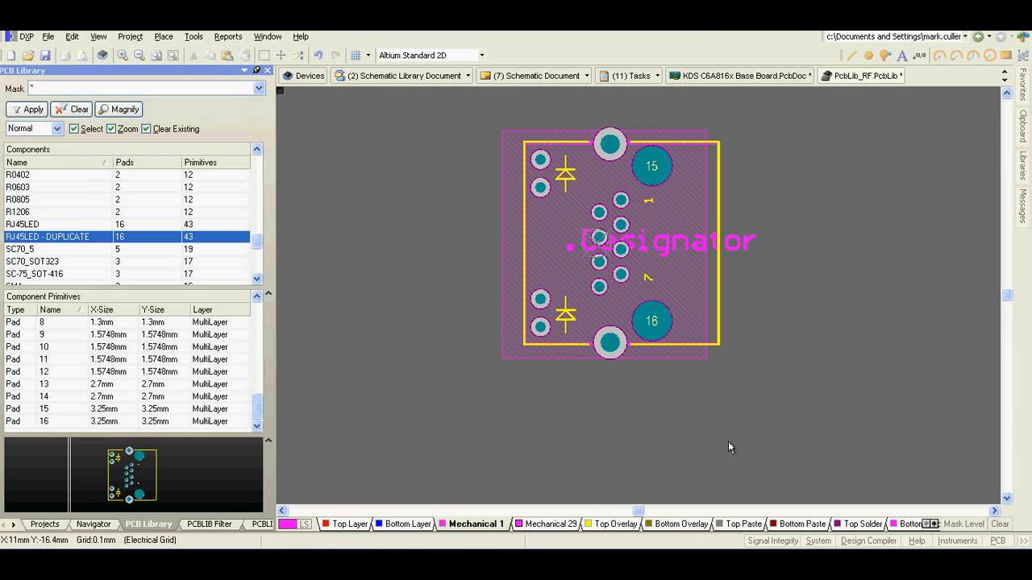
key(3)
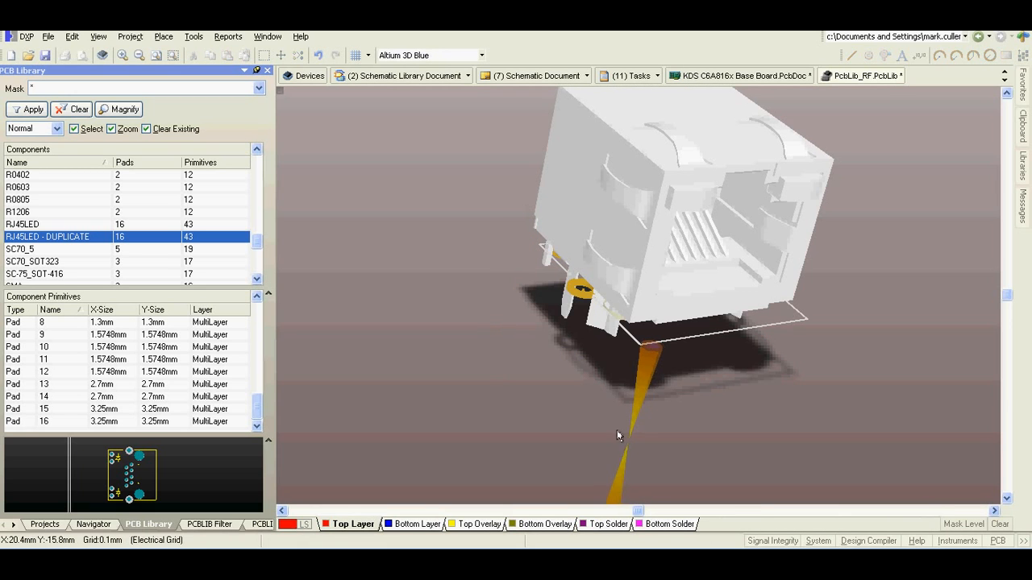
drag(619, 436, 589, 383)
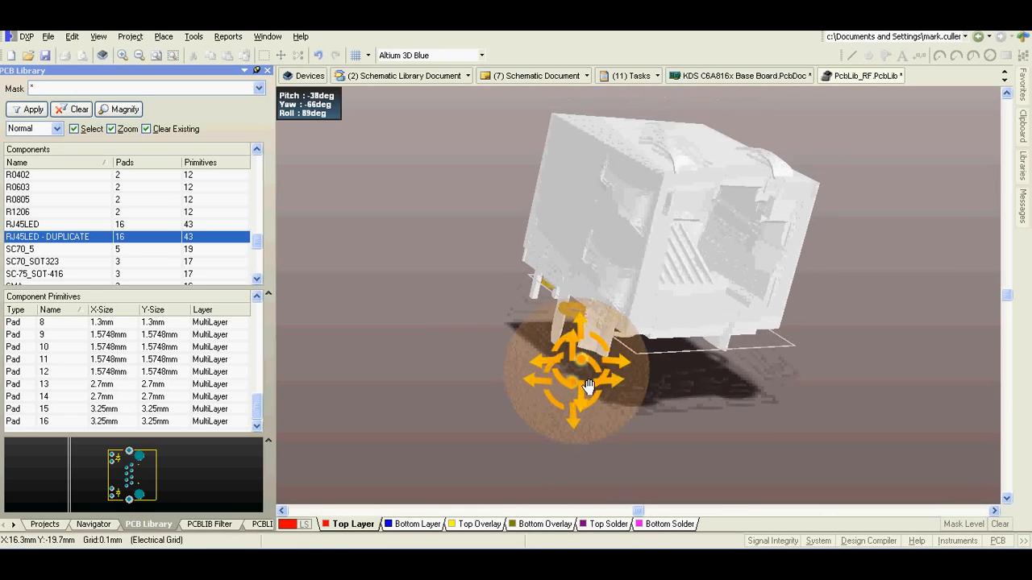
drag(588, 385, 681, 411)
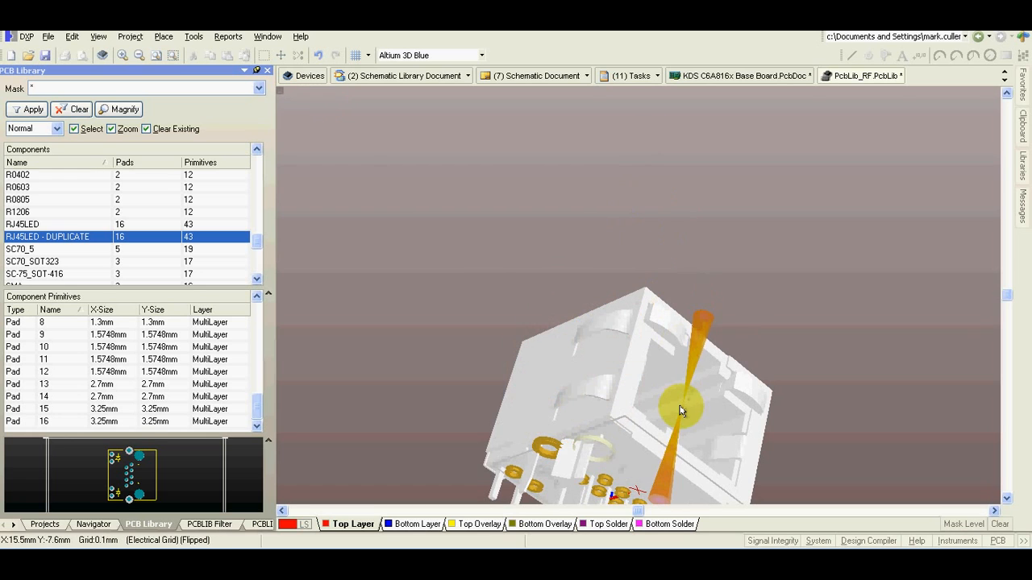
drag(680, 411, 653, 395)
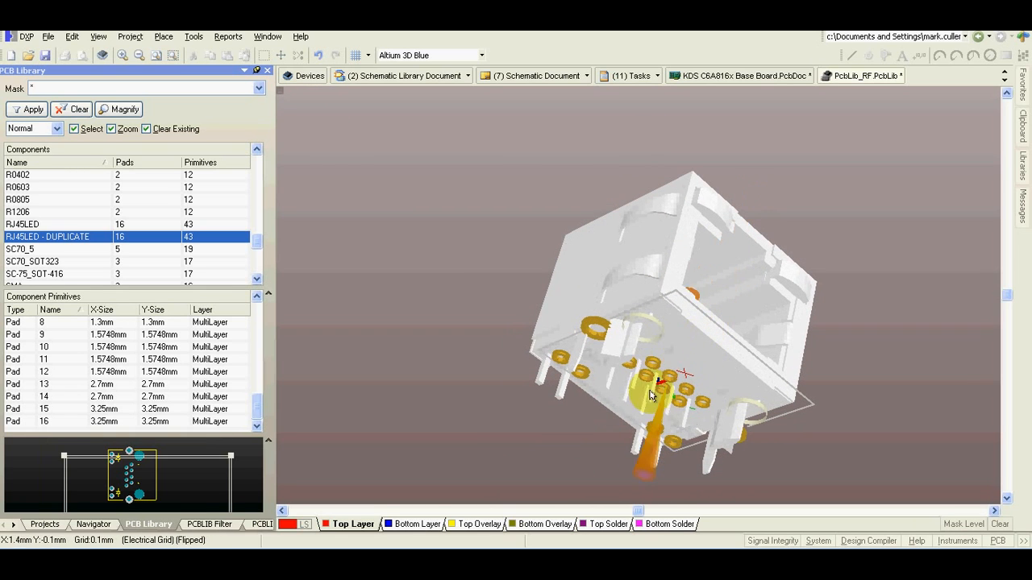
drag(658, 384, 657, 357)
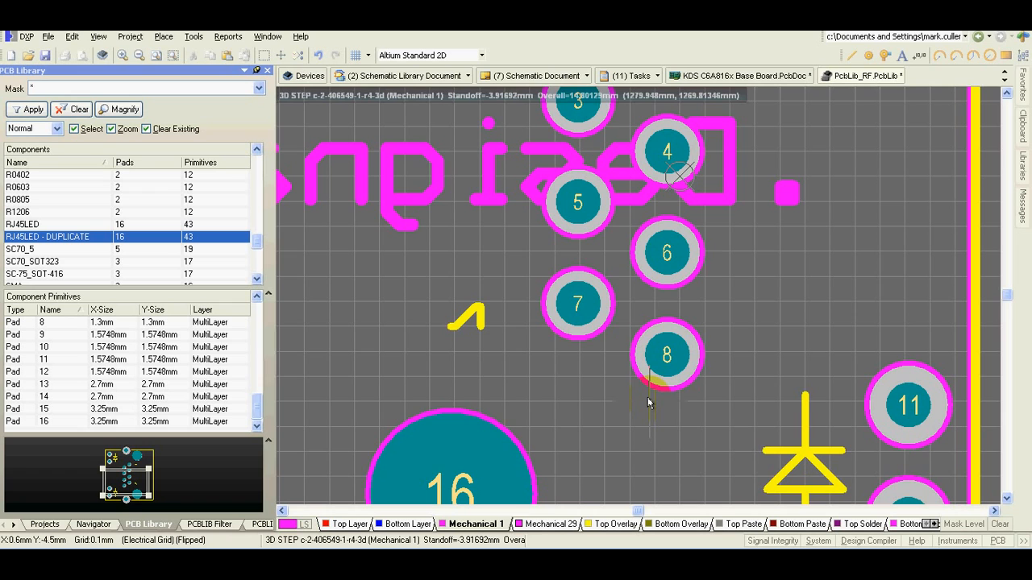
mouse_move(653, 417)
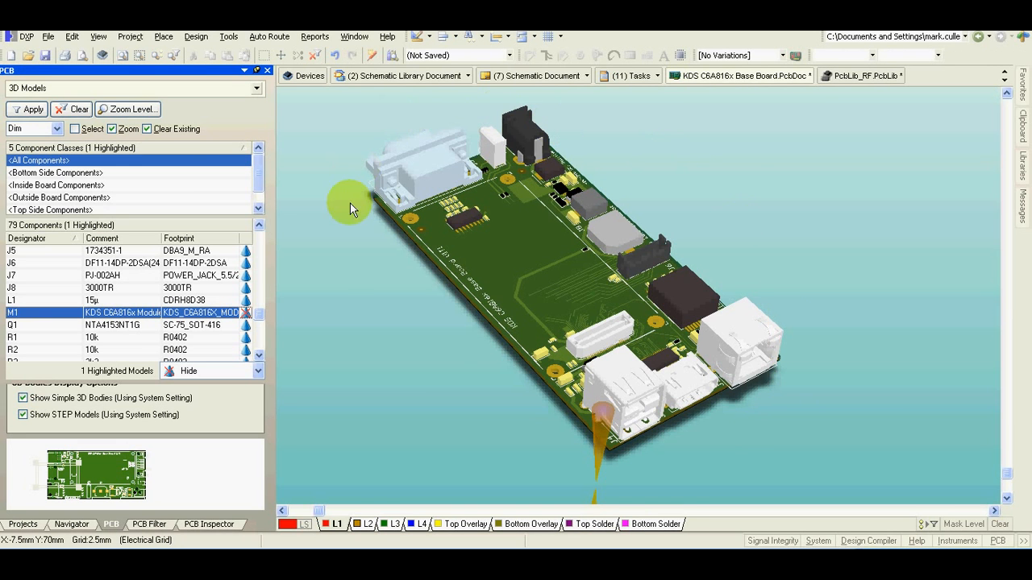
mouse_move(757, 383)
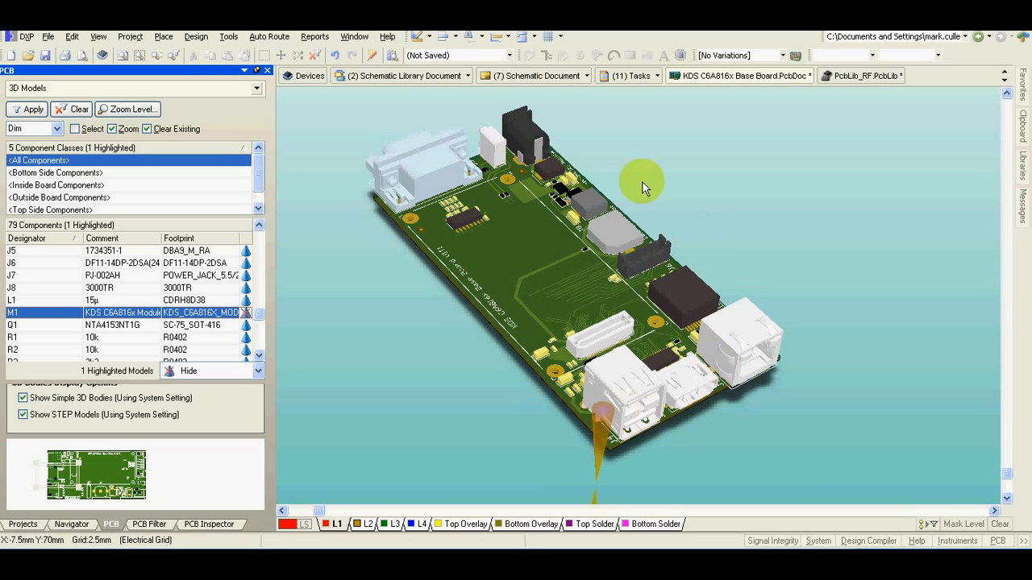
mouse_move(442, 197)
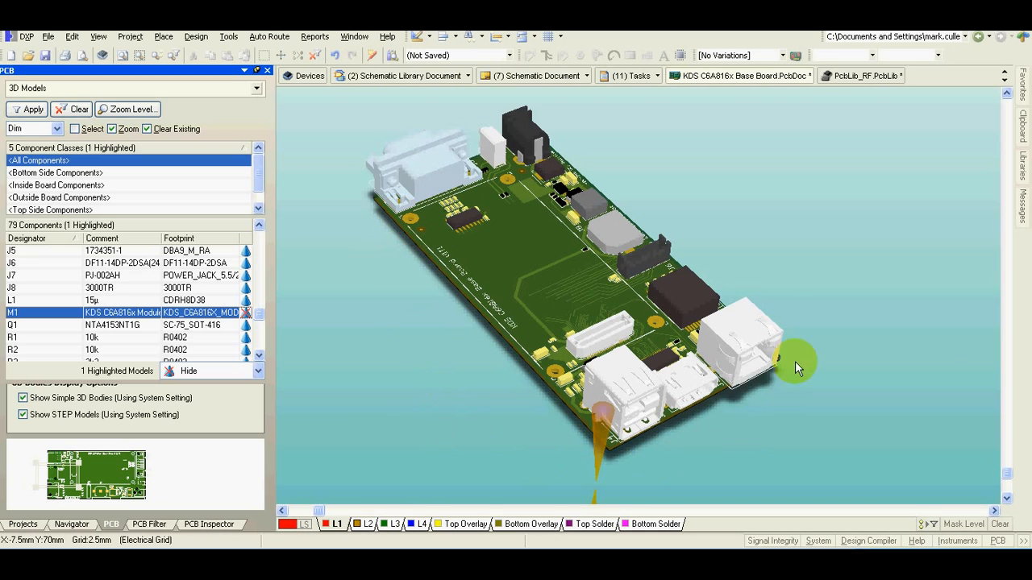
mouse_move(342, 169)
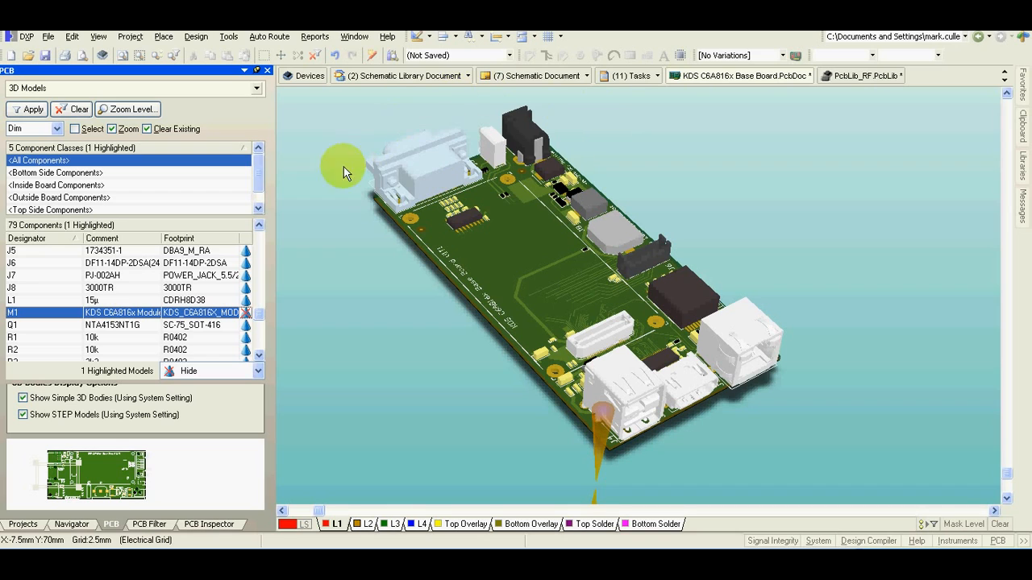
mouse_move(637, 461)
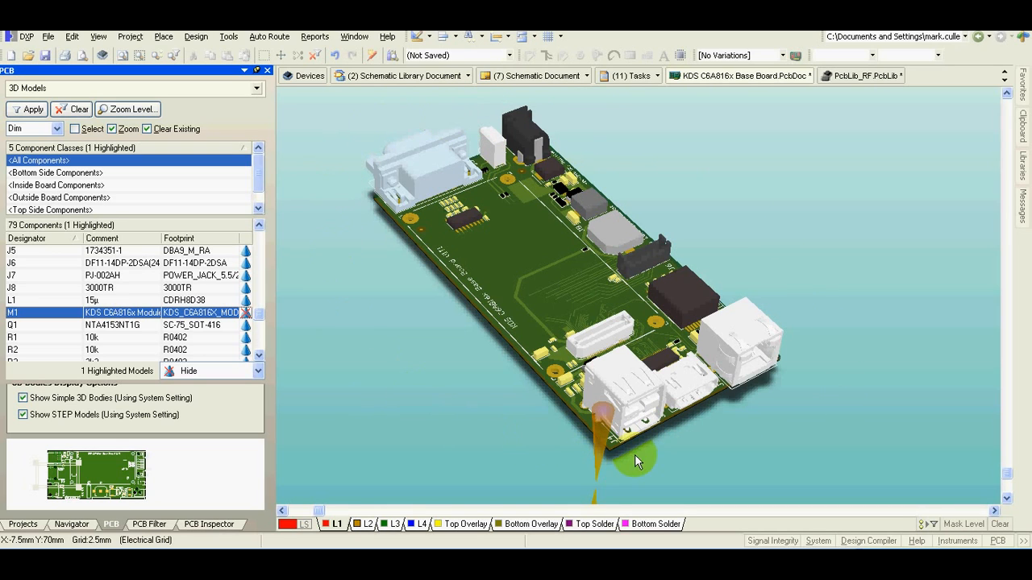
mouse_move(642, 461)
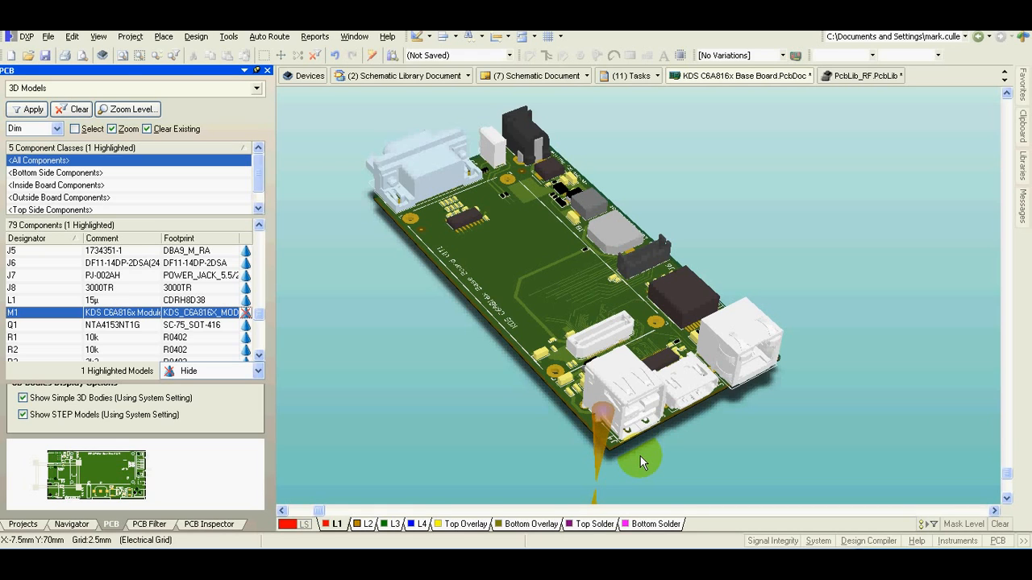
mouse_move(352, 393)
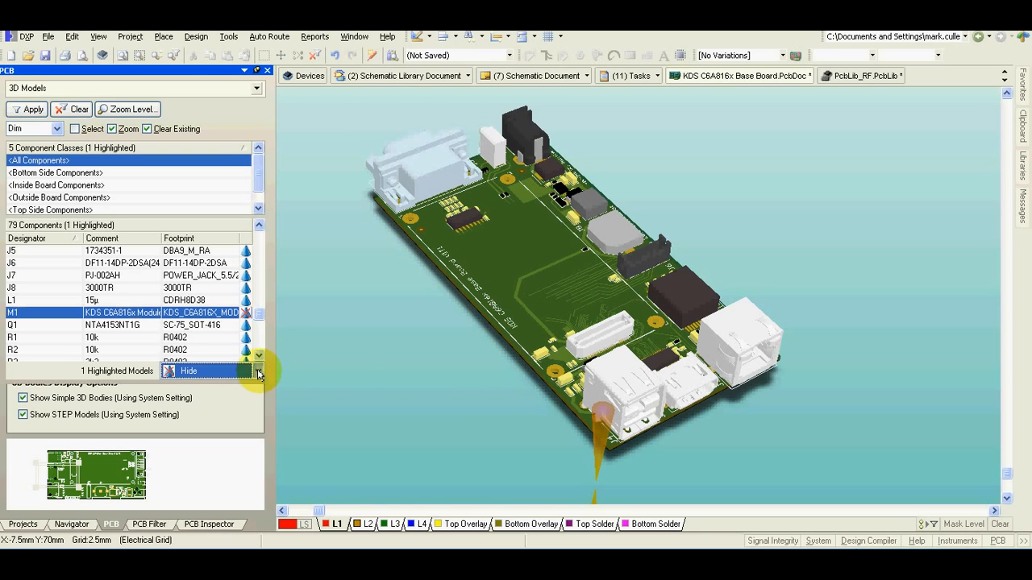
Step: Show the base board as a 3D PCB rendered from STEP models
click(258, 371)
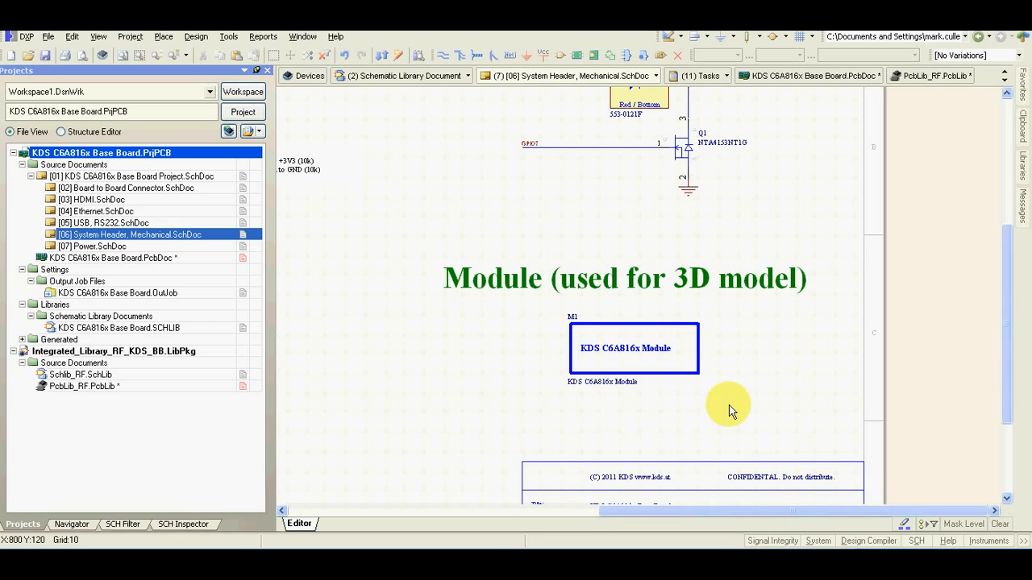
mouse_move(642, 448)
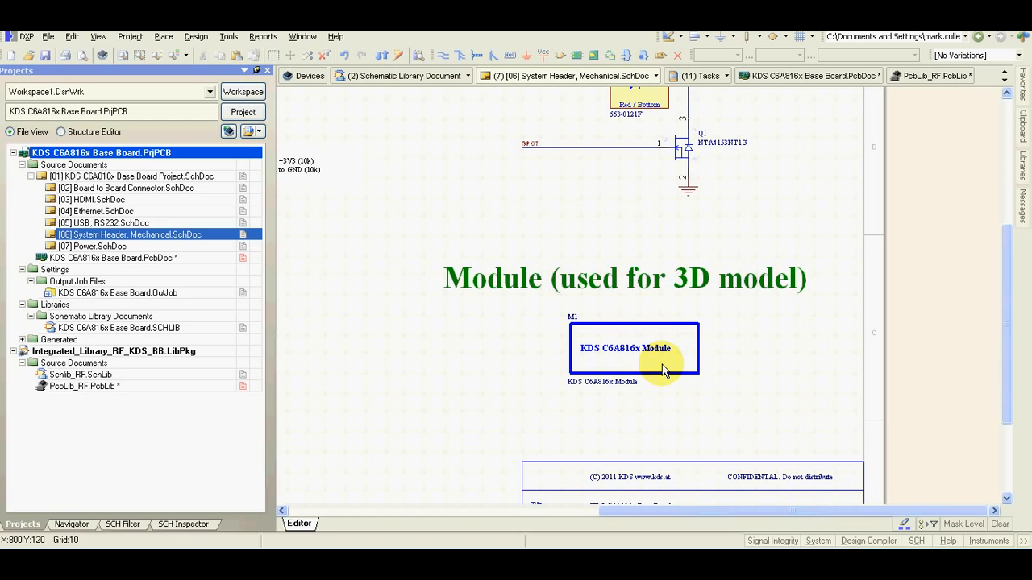
mouse_move(552, 363)
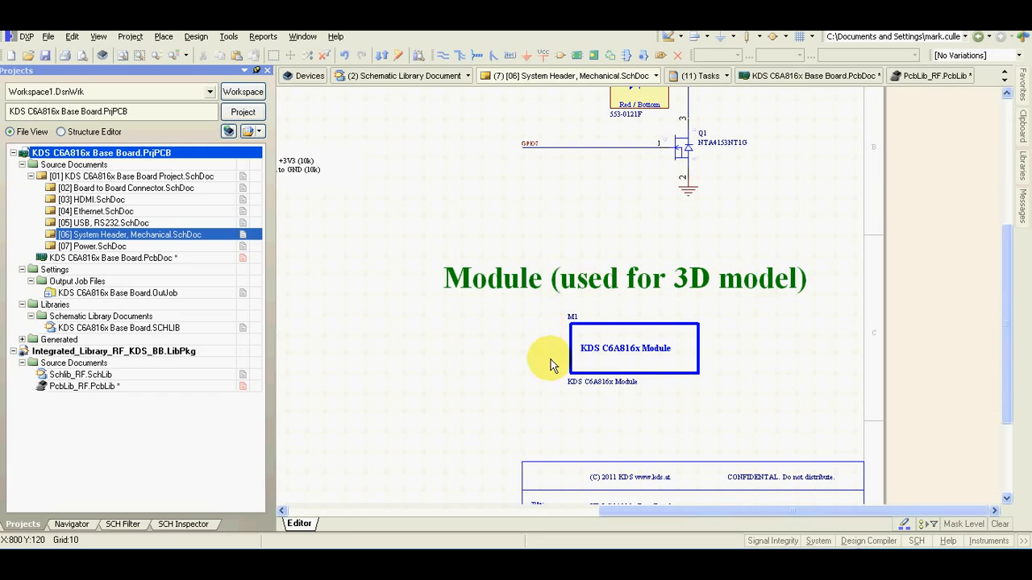
Step: View the KDS_C6A816x_Module library component properties with its linked footprint model
double_click(81, 374)
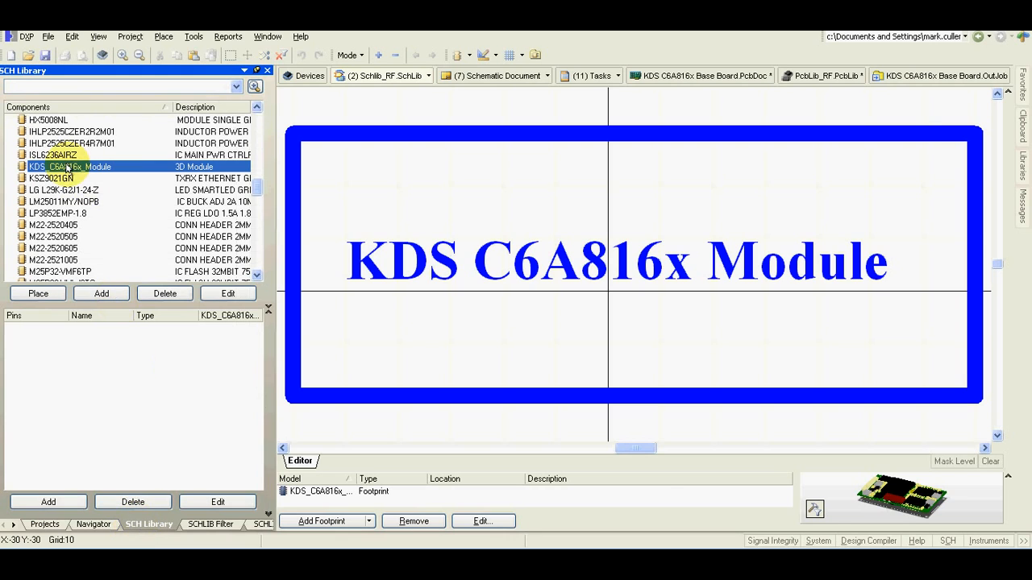
double_click(70, 166)
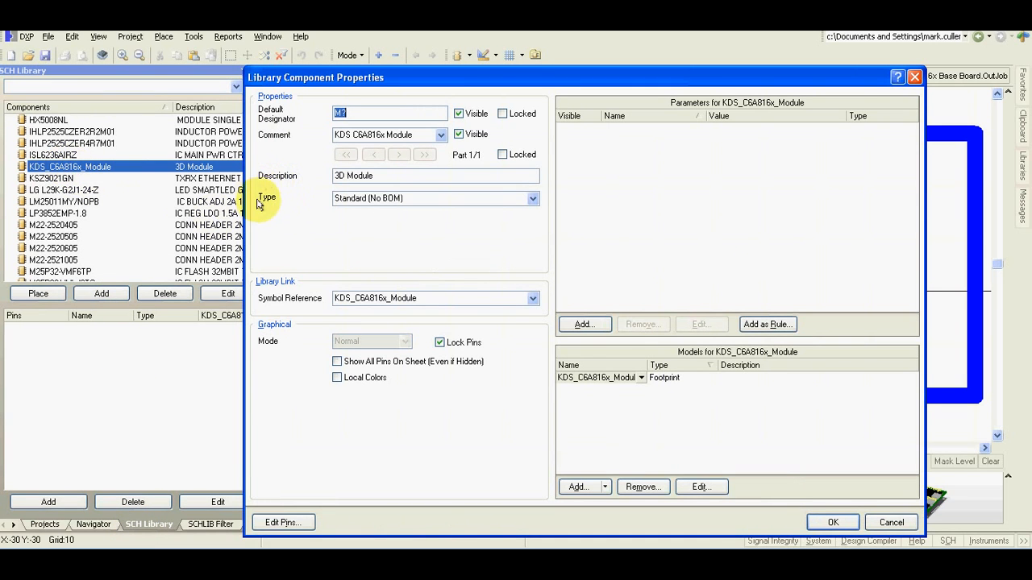
mouse_move(384, 203)
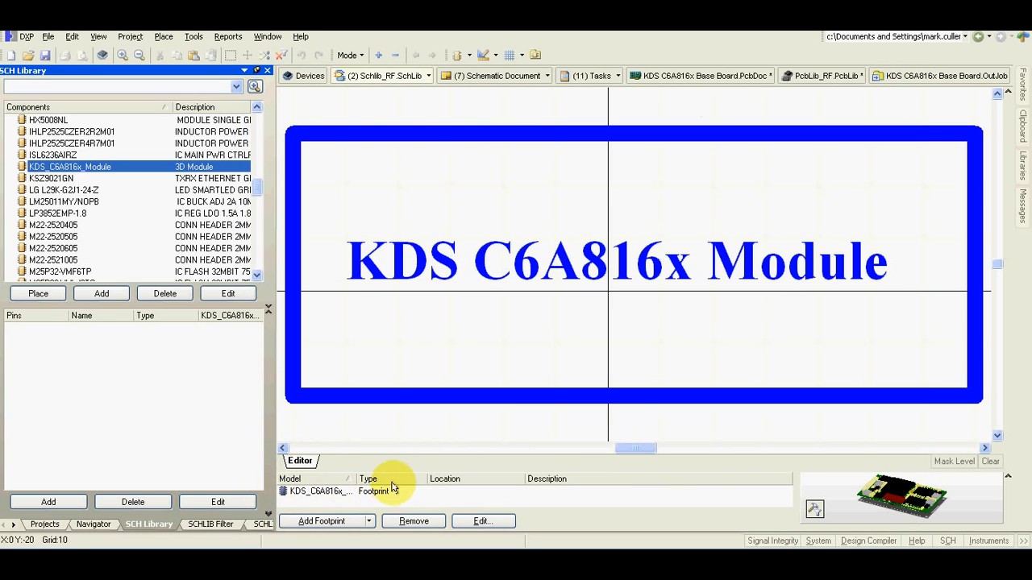
mouse_move(74, 525)
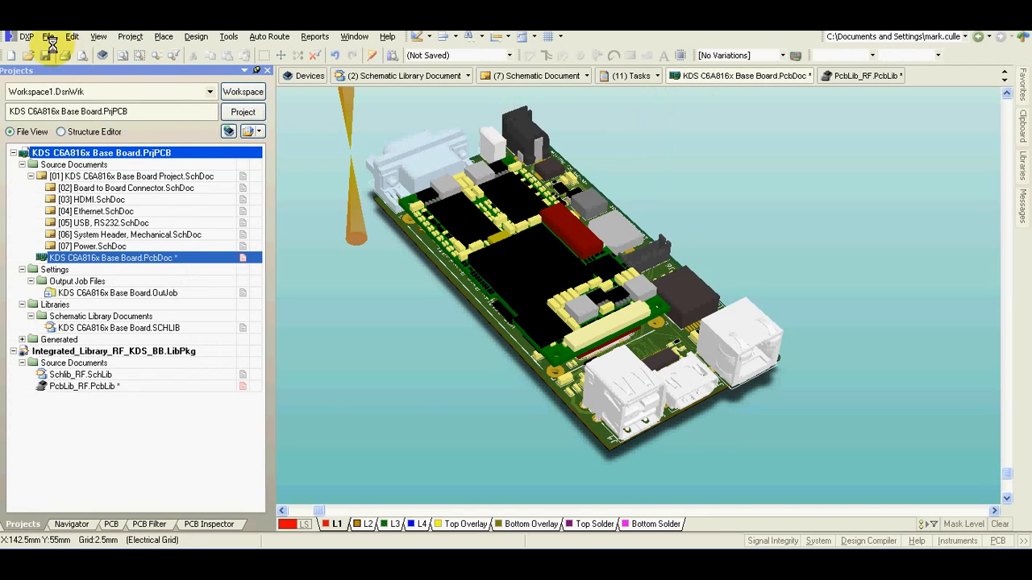
Step: Save the board with Export STEP as the output file format
click(48, 36)
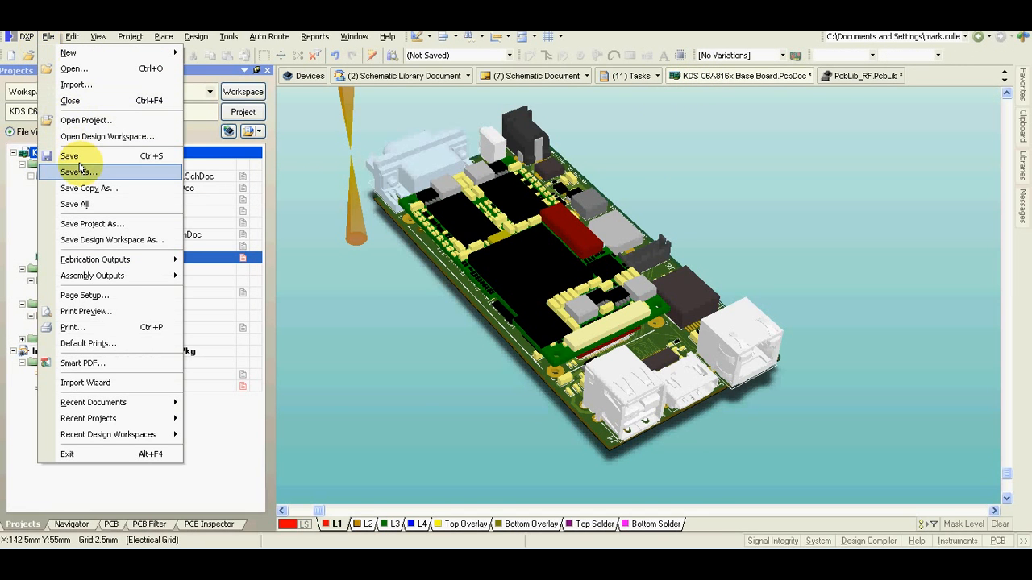
mouse_move(74, 203)
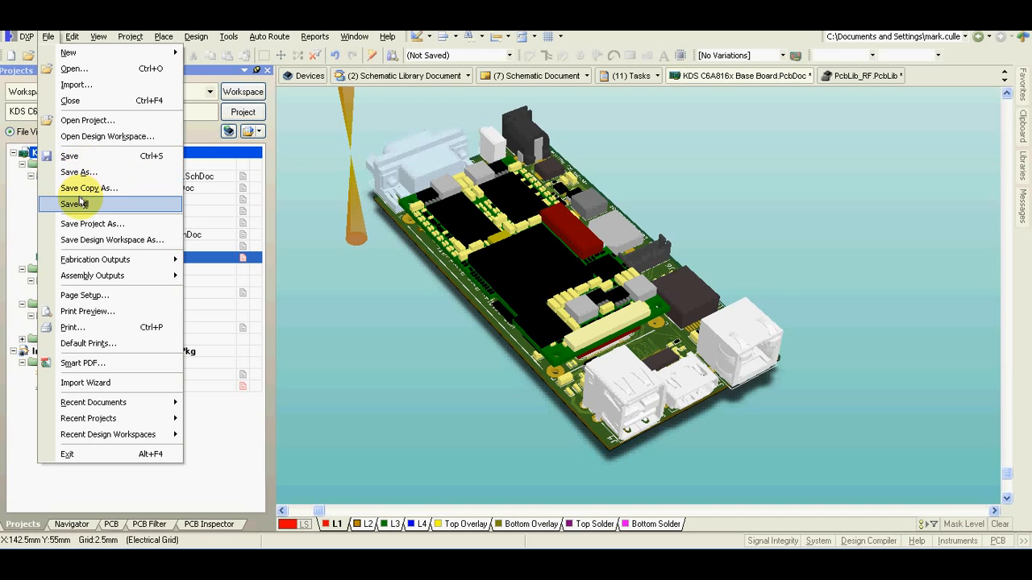
click(79, 203)
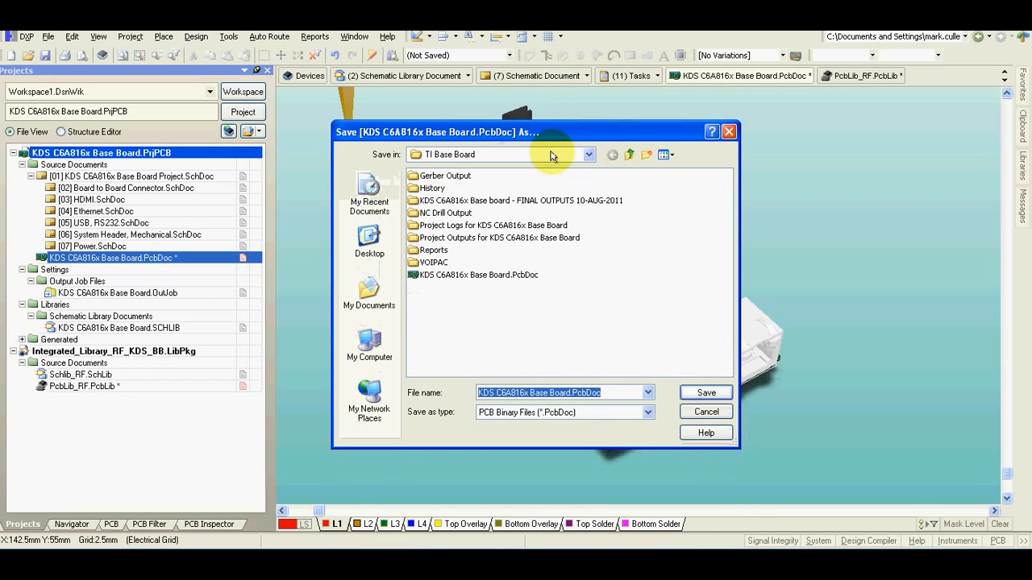
click(646, 403)
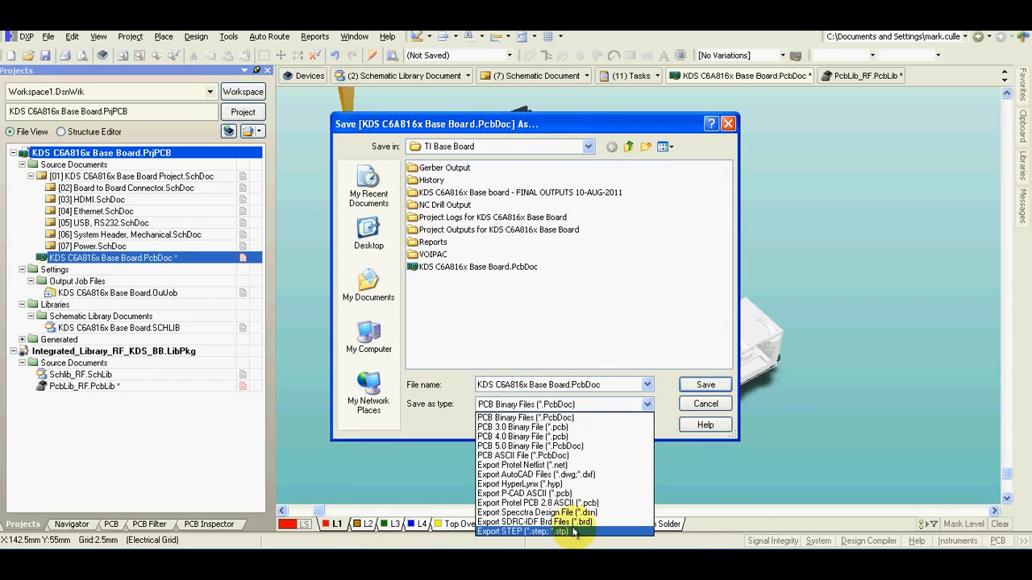
click(527, 532)
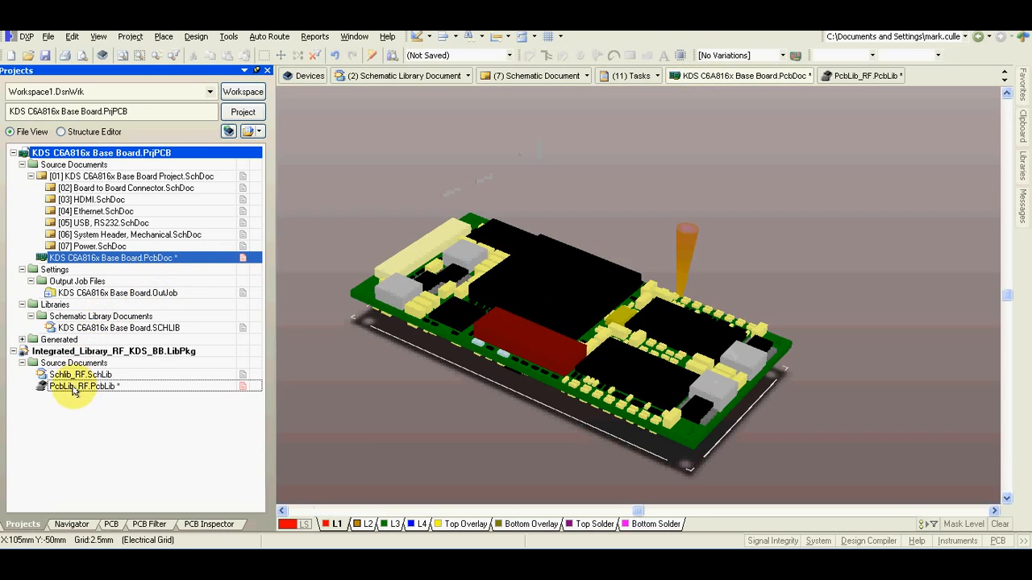
Step: Give the module footprint a generic STEP 3D body from 3D_KDS_C6A816x.step
click(81, 386)
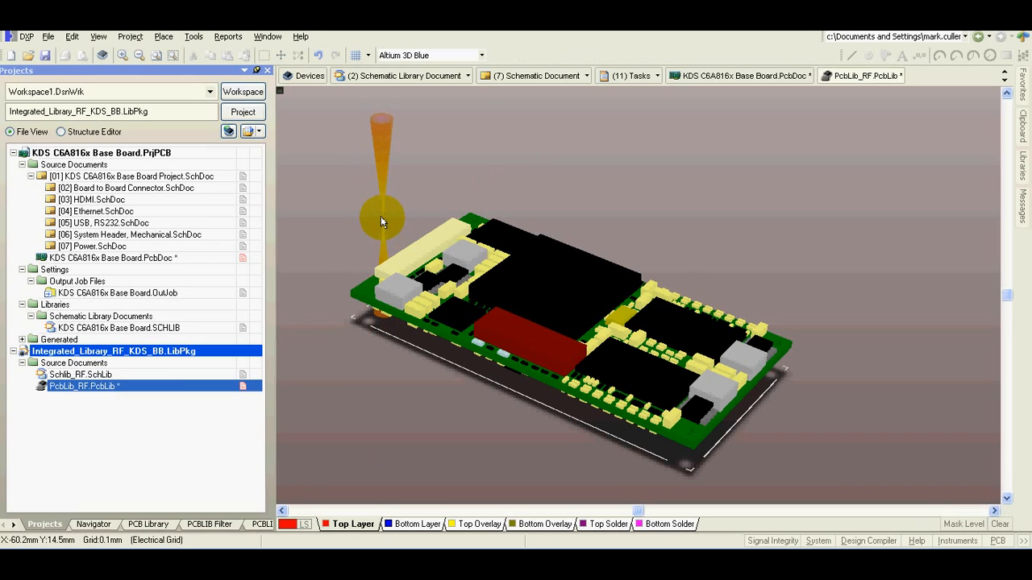
click(163, 35)
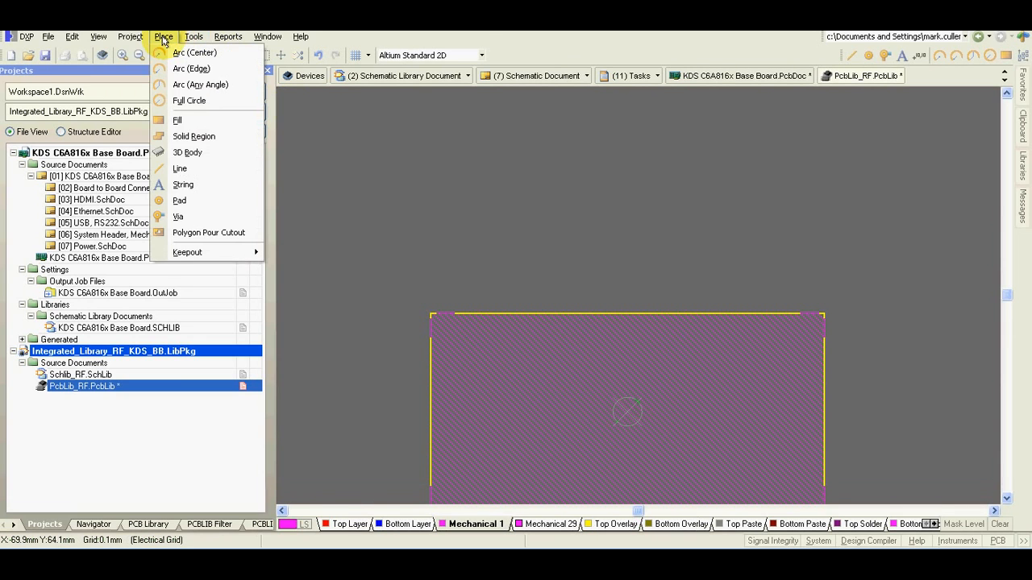
click(187, 151)
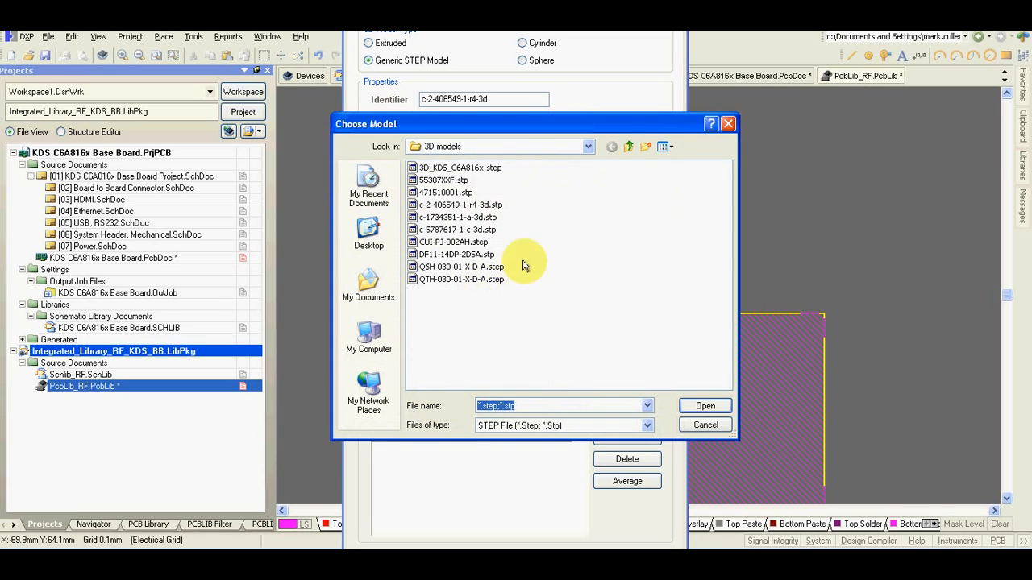
mouse_move(480, 180)
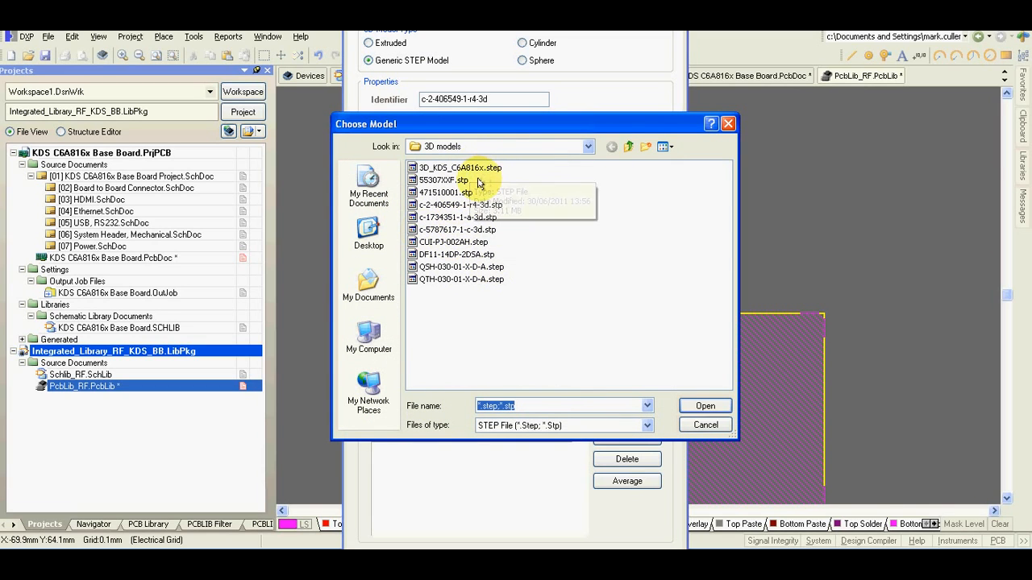
click(459, 167)
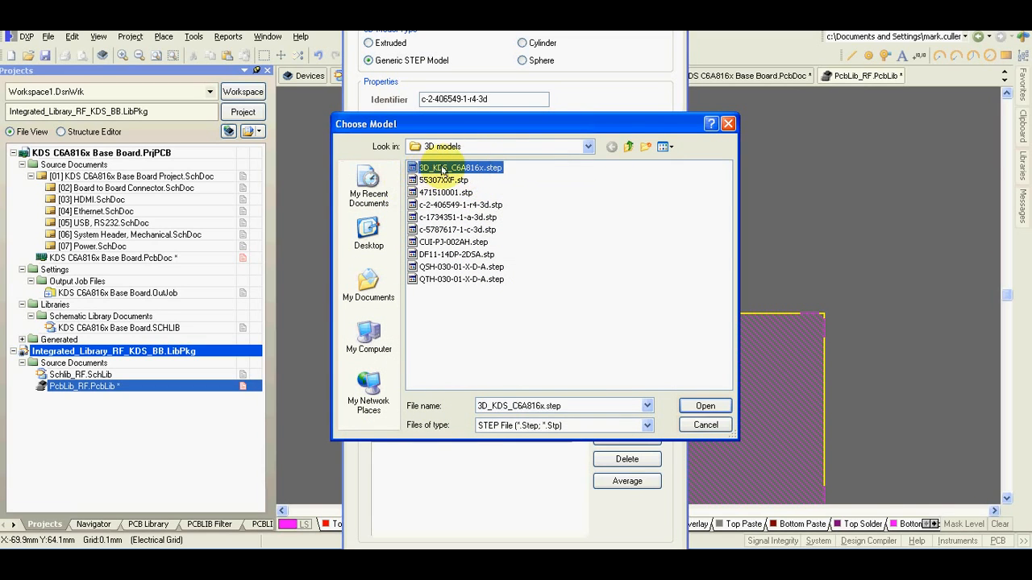
click(702, 406)
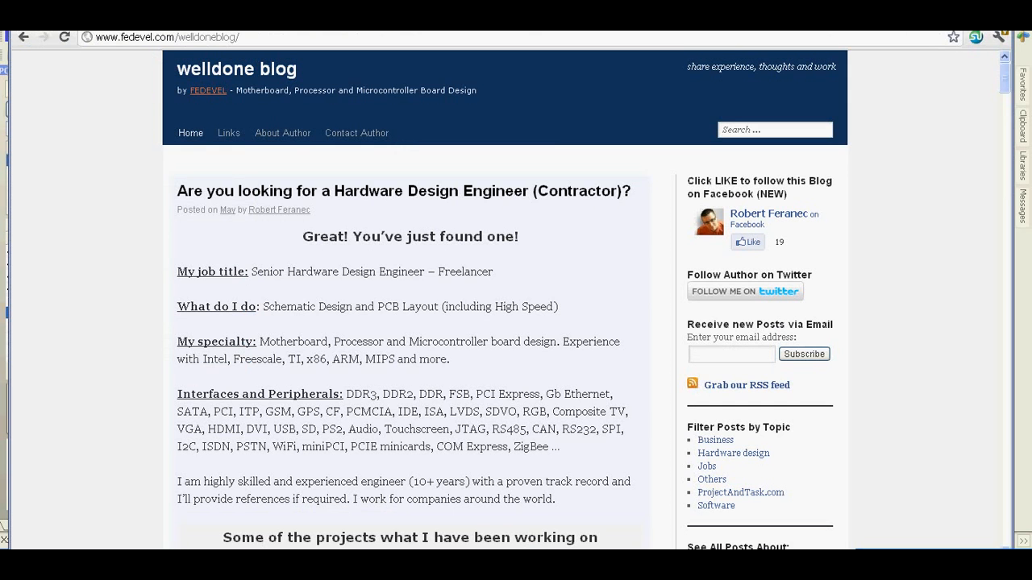
mouse_move(956, 442)
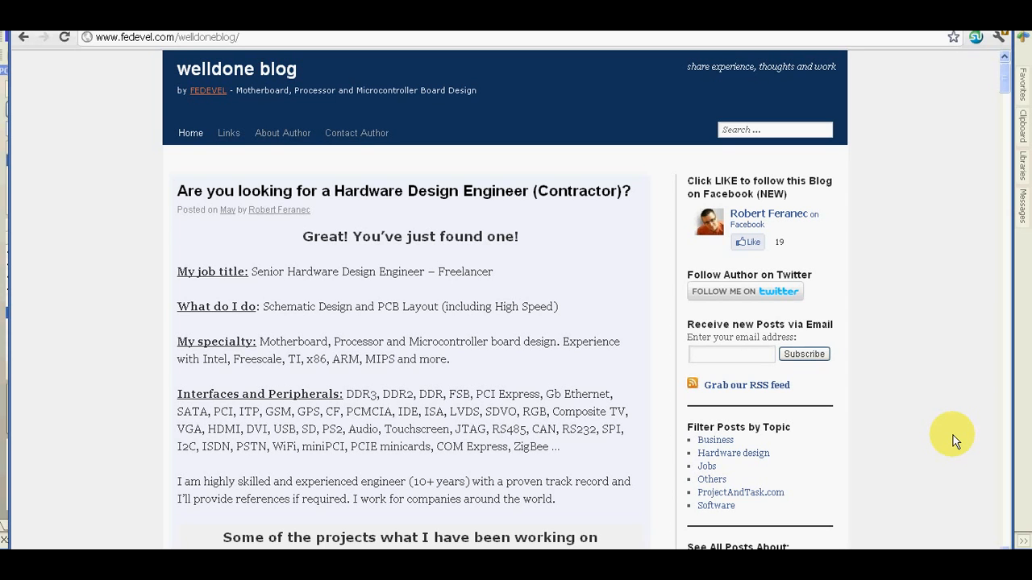
mouse_move(250, 77)
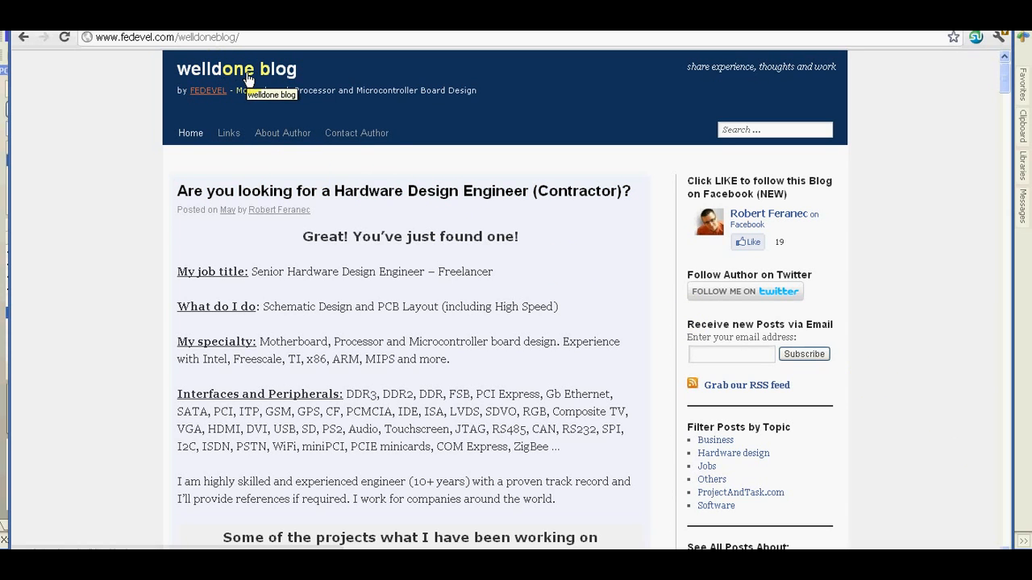
Step: Browse the welldone blog's Altium Designer tag archive posts
scroll(down, 3)
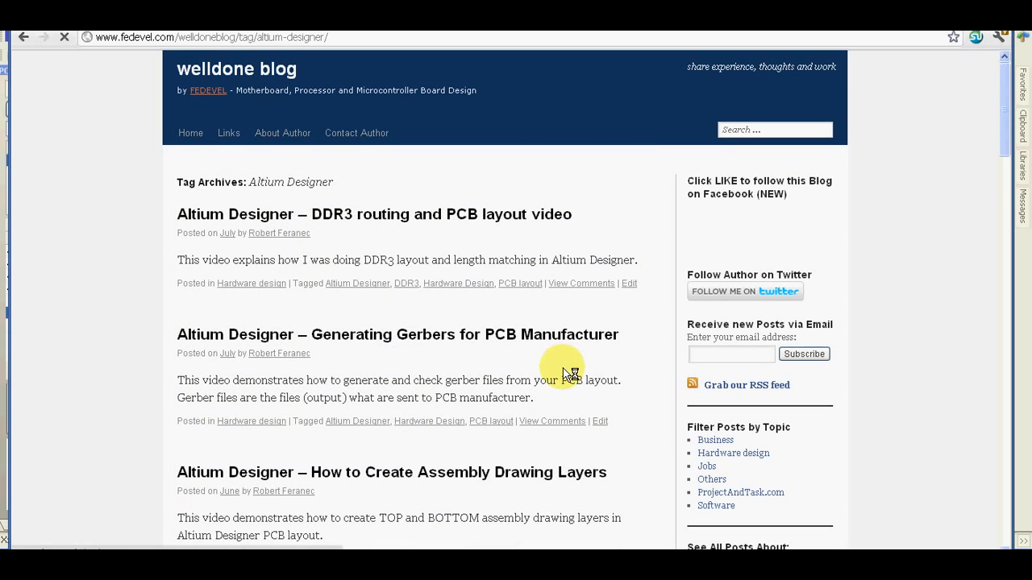
mouse_move(732, 452)
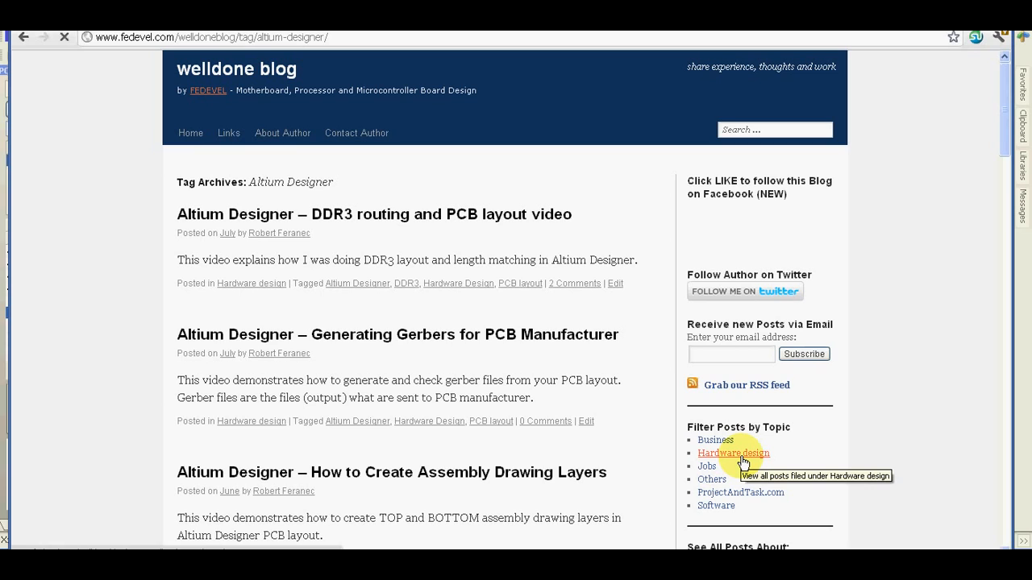
mouse_move(901, 466)
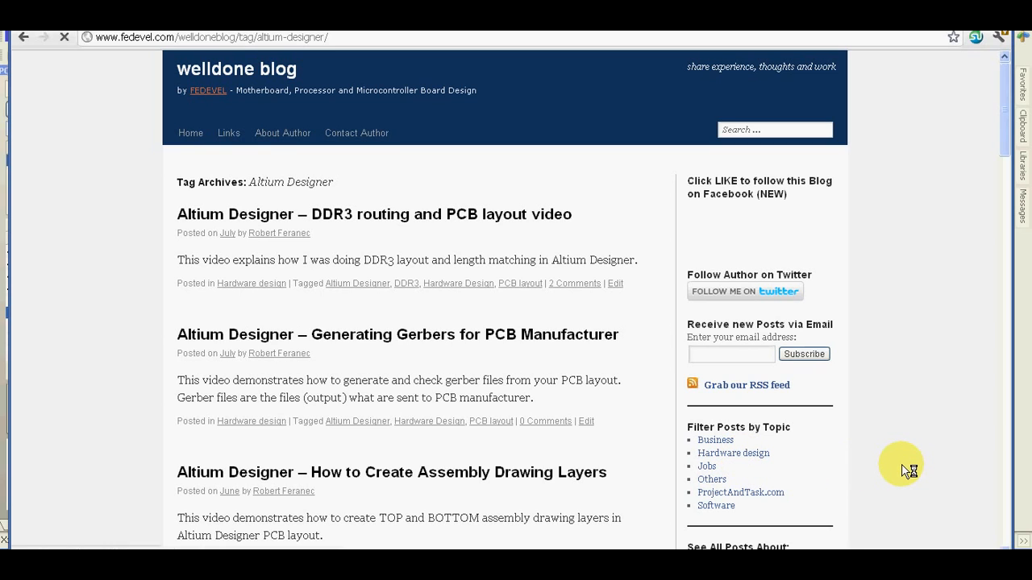